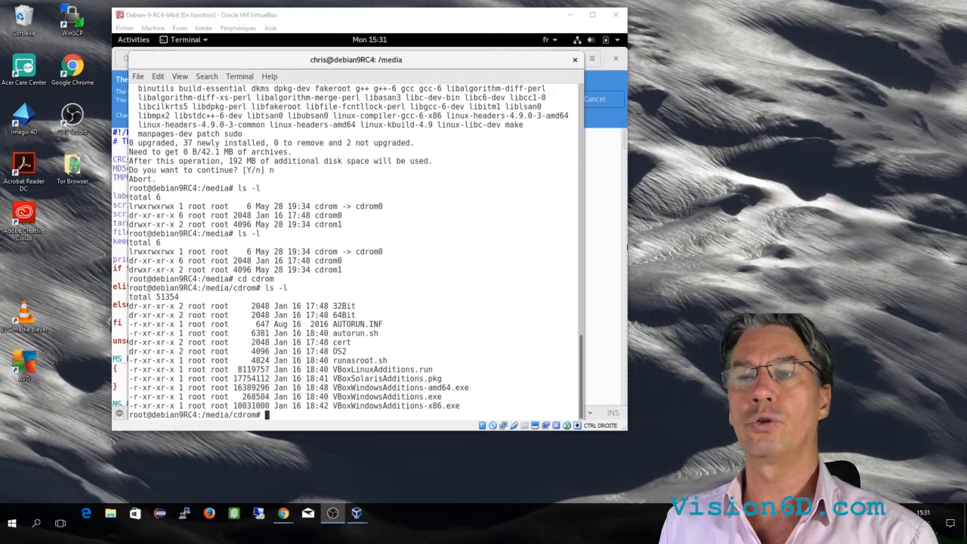
# Try inserting the Guest Additions CD image from the Devices menu and copy the error message
pyautogui.click(238, 28)
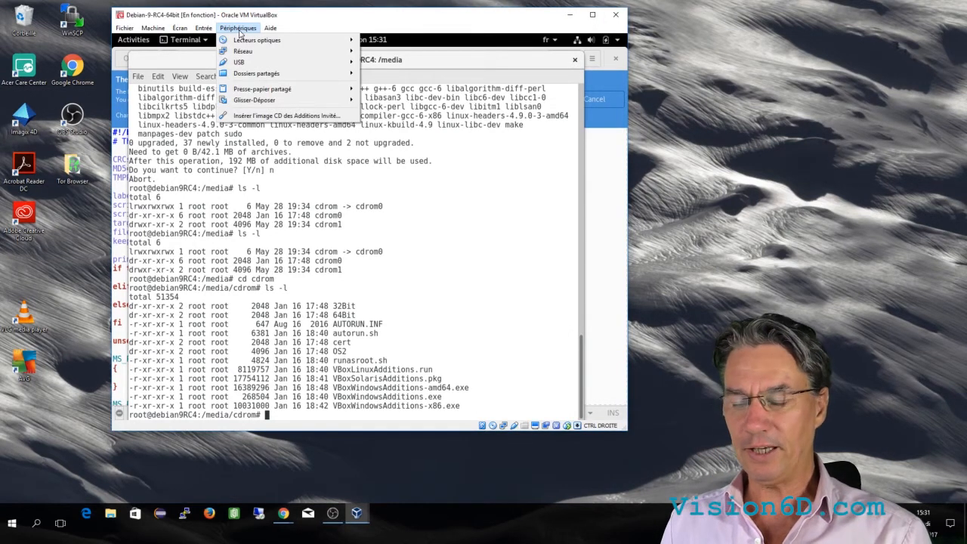
pyautogui.moveTo(287, 115)
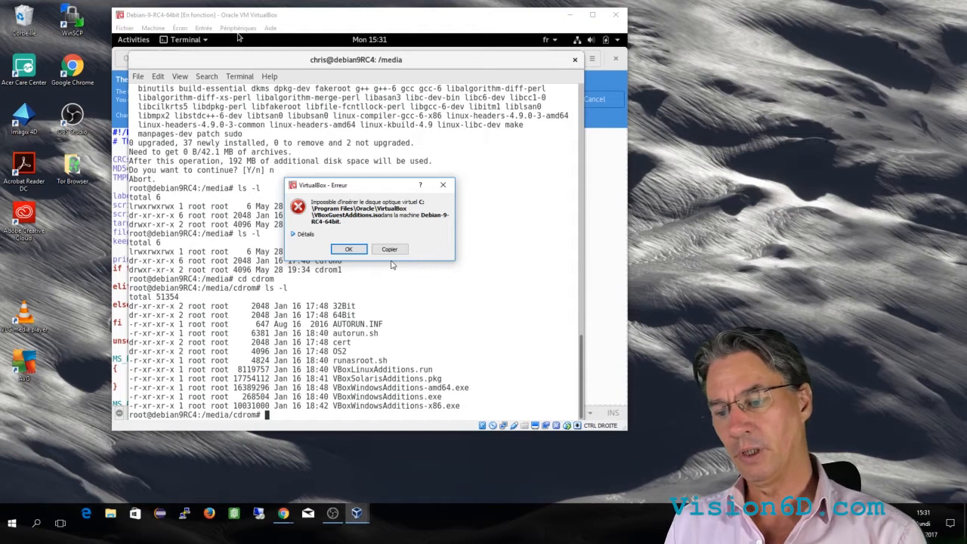
pyautogui.moveTo(389, 249)
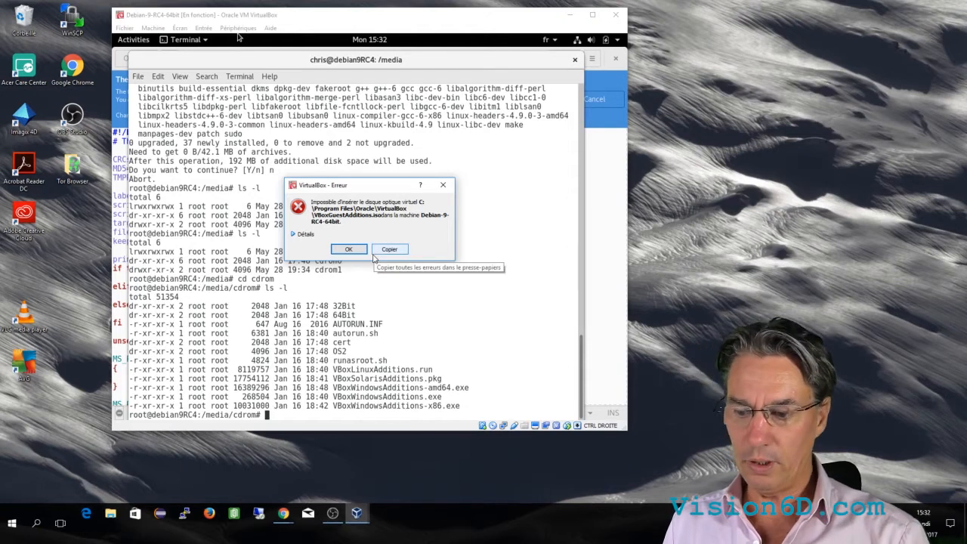
pyautogui.click(348, 250)
pyautogui.write('apt-get install b')
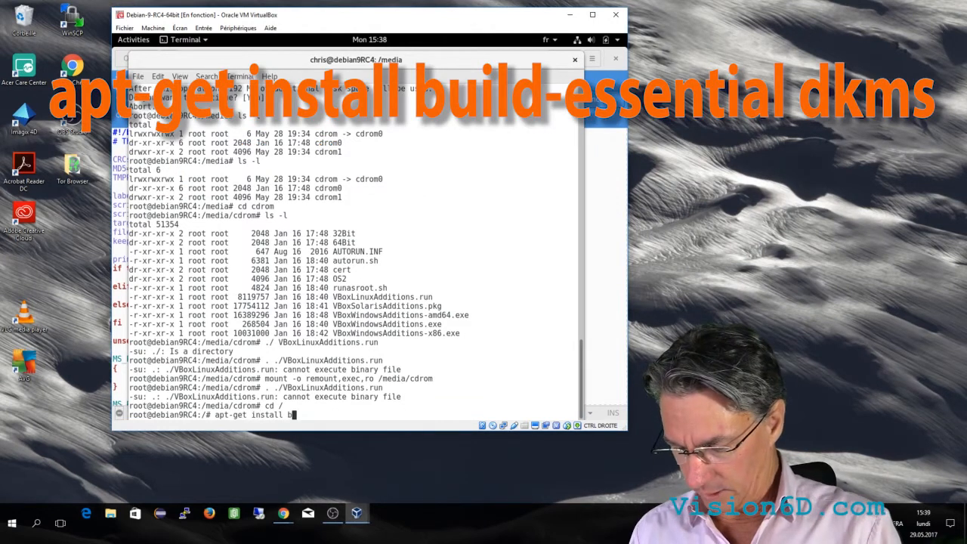
# Install build-essential and dkms in the guest, accepting the 37 new packages
pyautogui.write('uild-')
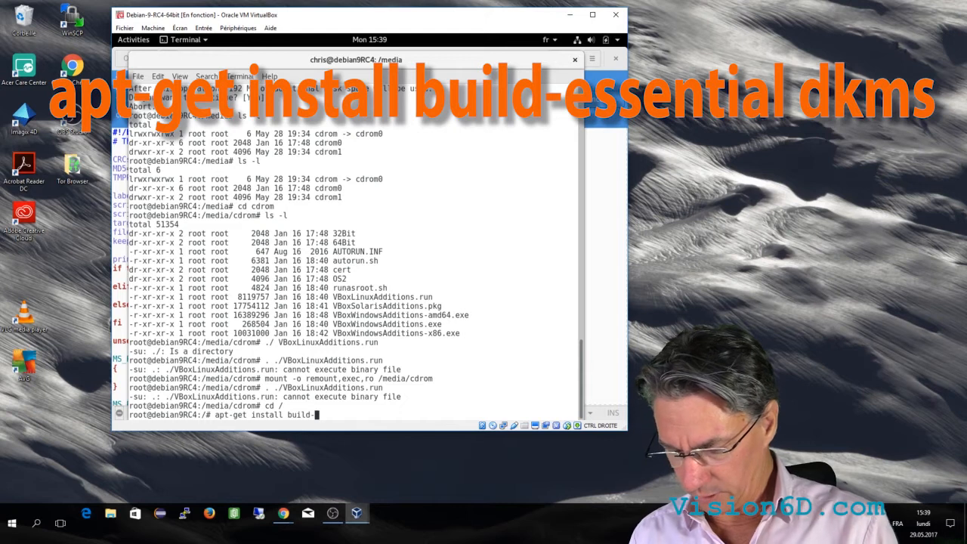
pyautogui.write('essential')
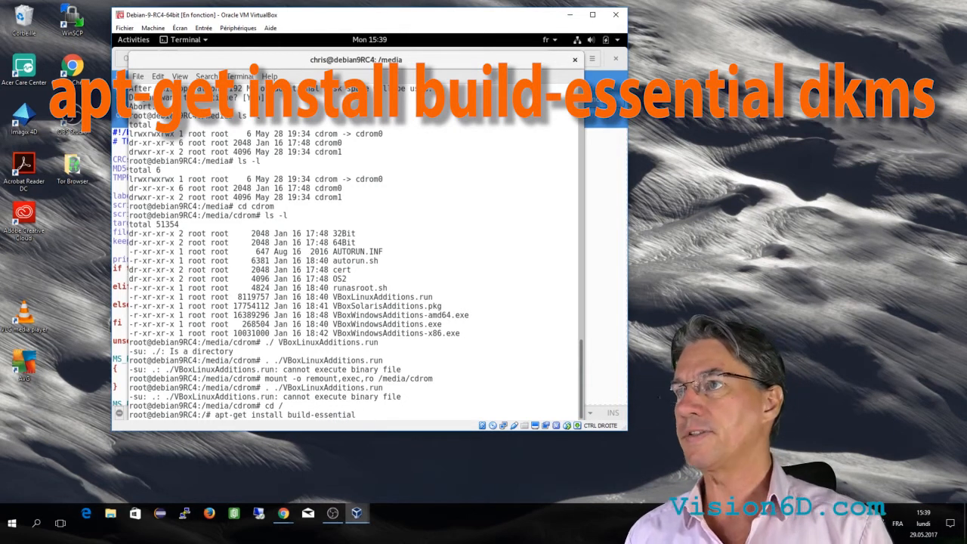
pyautogui.write('d')
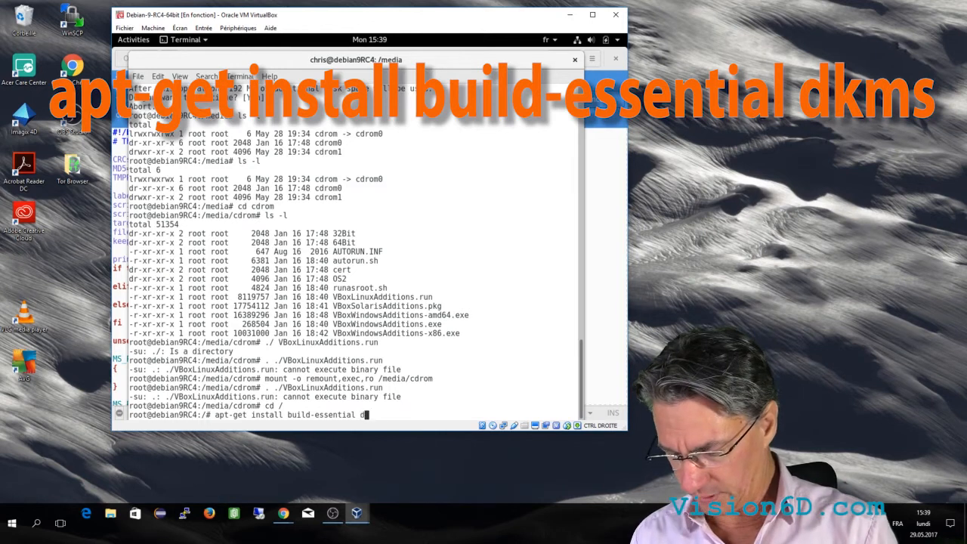
pyautogui.write('dkms')
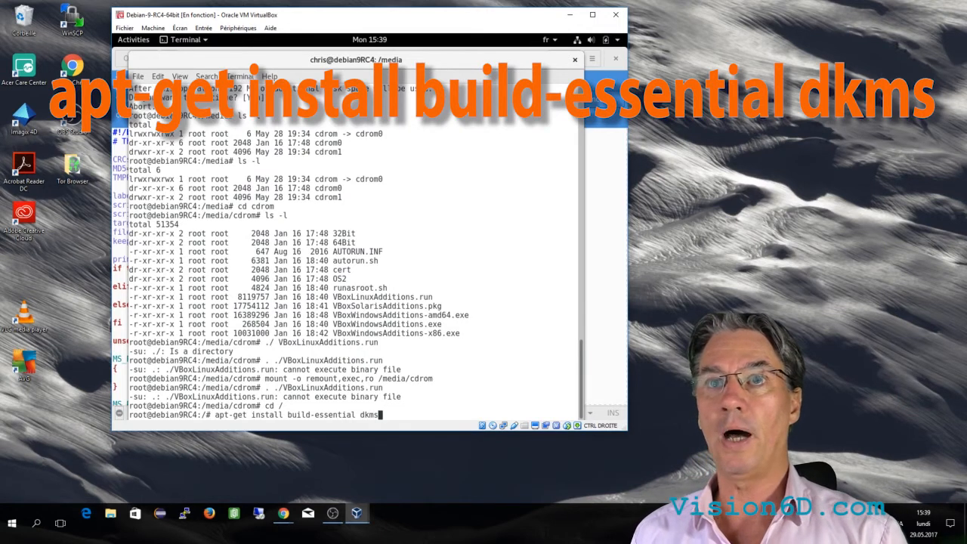
pyautogui.press('Return')
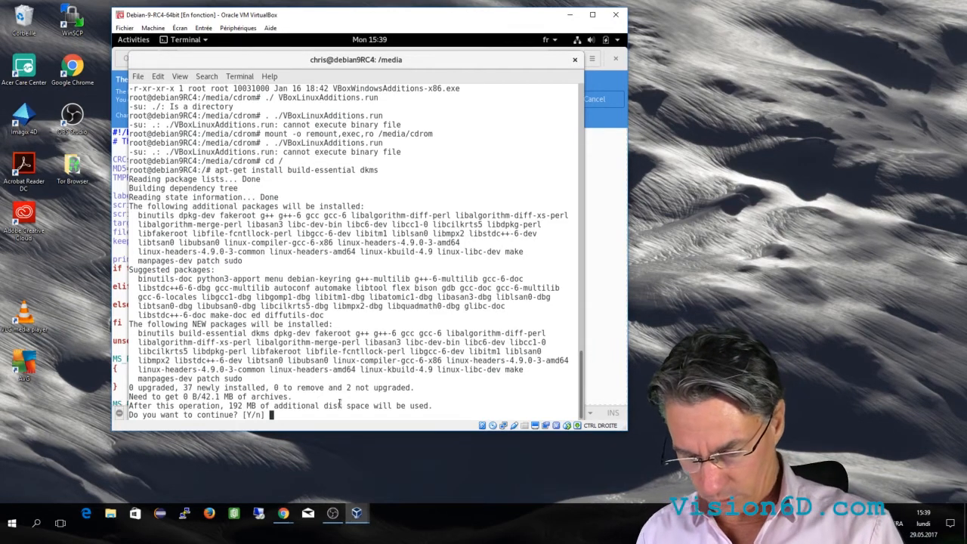
pyautogui.write('Y')
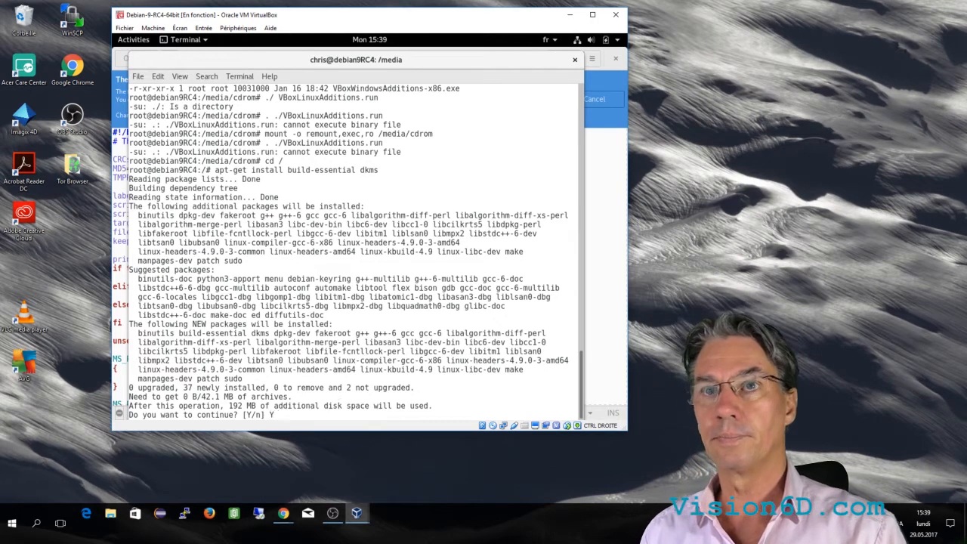
pyautogui.press('Return')
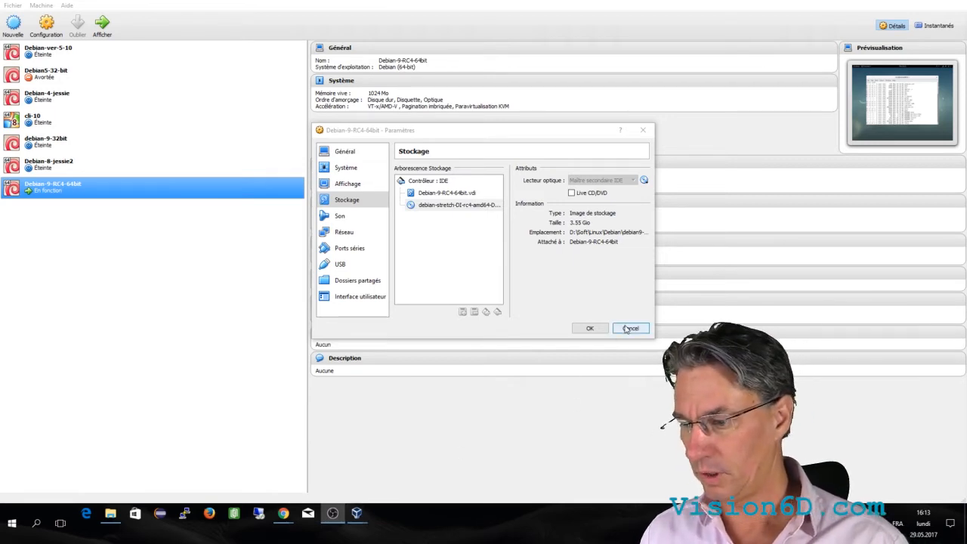
# Cancel the Paramètres dialog and return to the Debian-9-RC4-64bit VM window
pyautogui.click(630, 328)
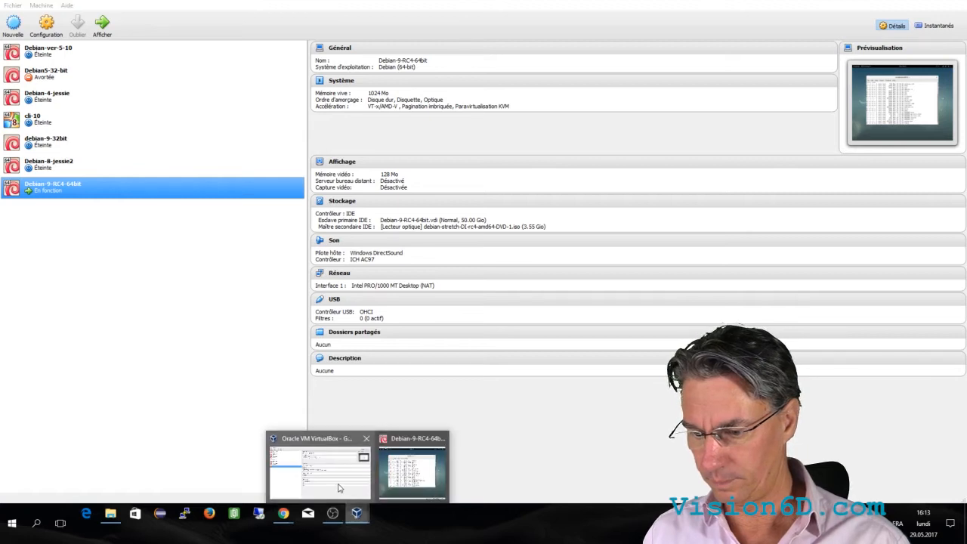
pyautogui.click(412, 469)
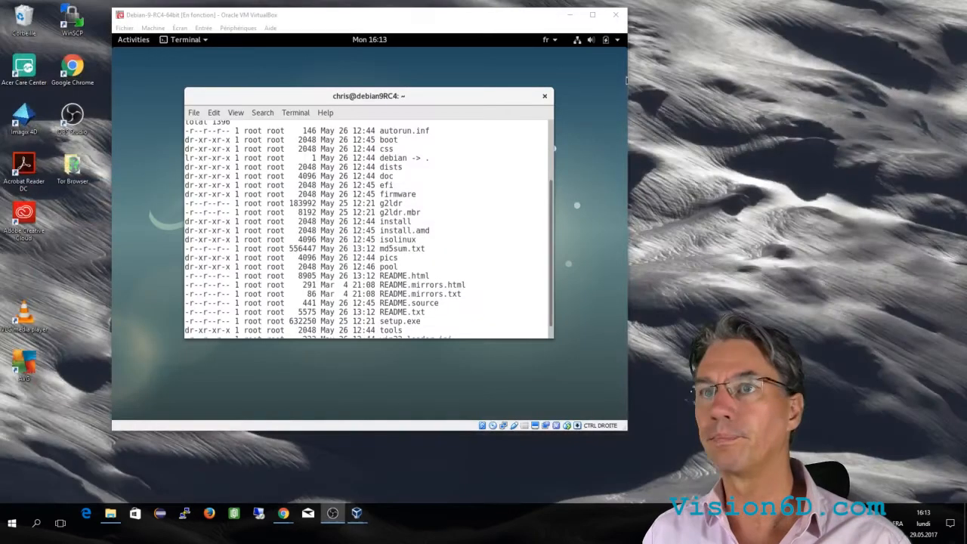
pyautogui.moveTo(477, 204)
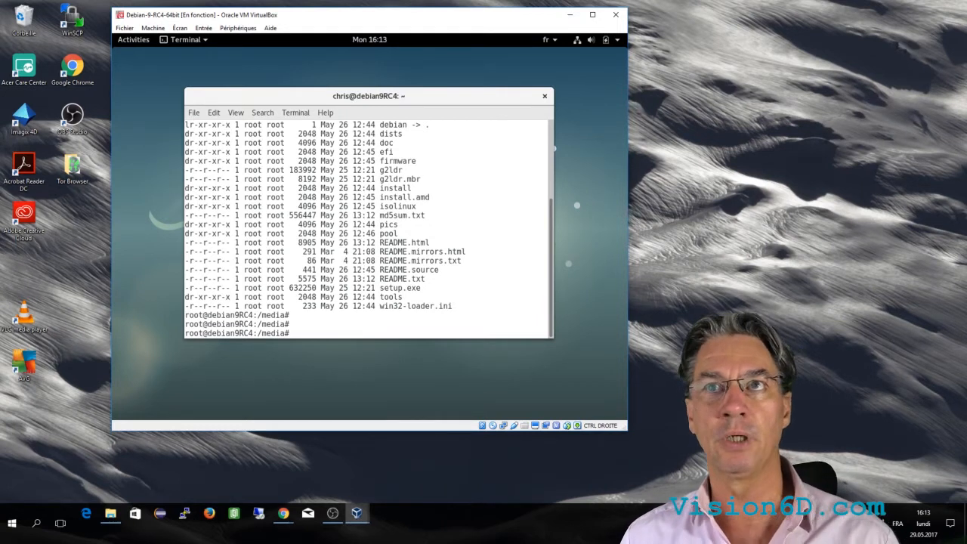
# List /media and the cdrom link with ls -l, then enter the build-essential dkms install command
pyautogui.write('ls -l')
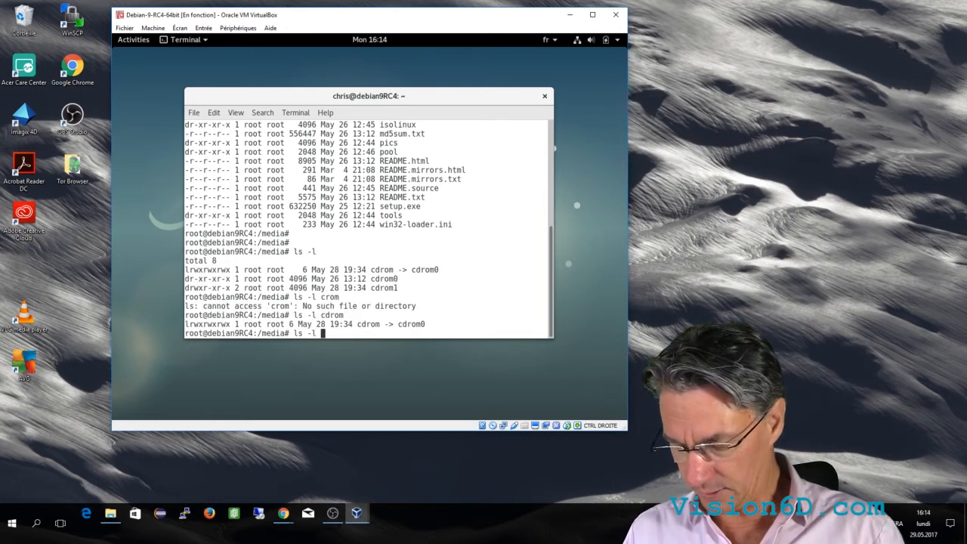
pyautogui.write('cr')
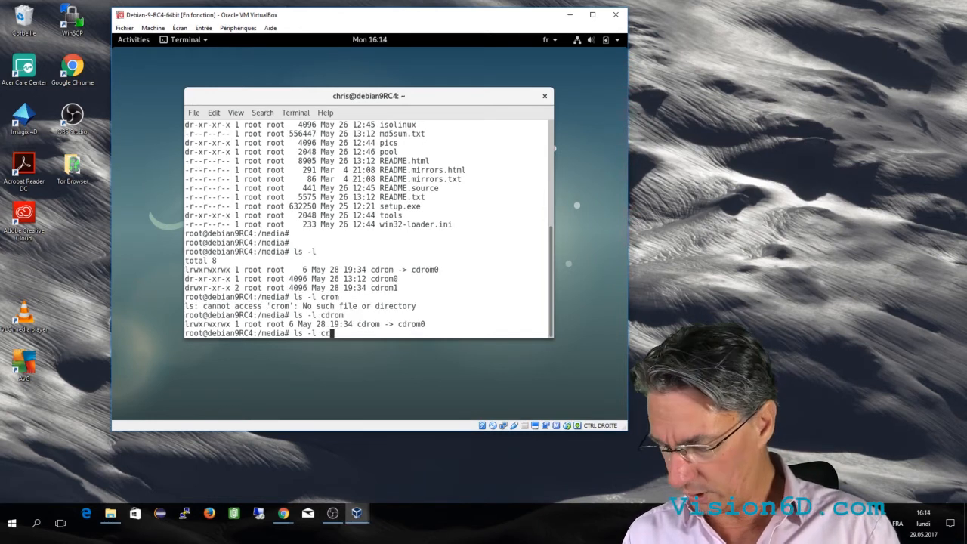
pyautogui.write('dom')
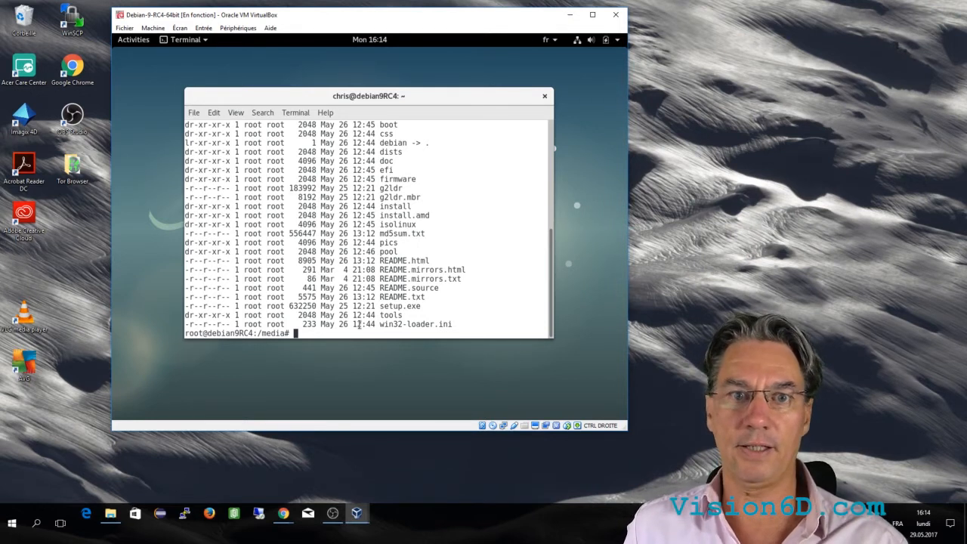
pyautogui.write('apt-get install build-essential dkms')
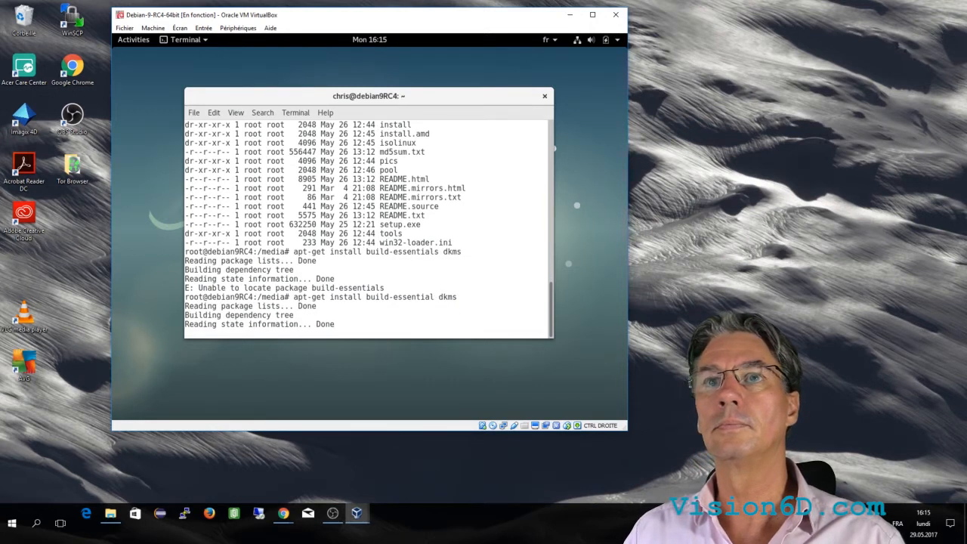
# Complete the build-essential and dkms installation, then run gcc to confirm the compiler responds
pyautogui.press('Return')
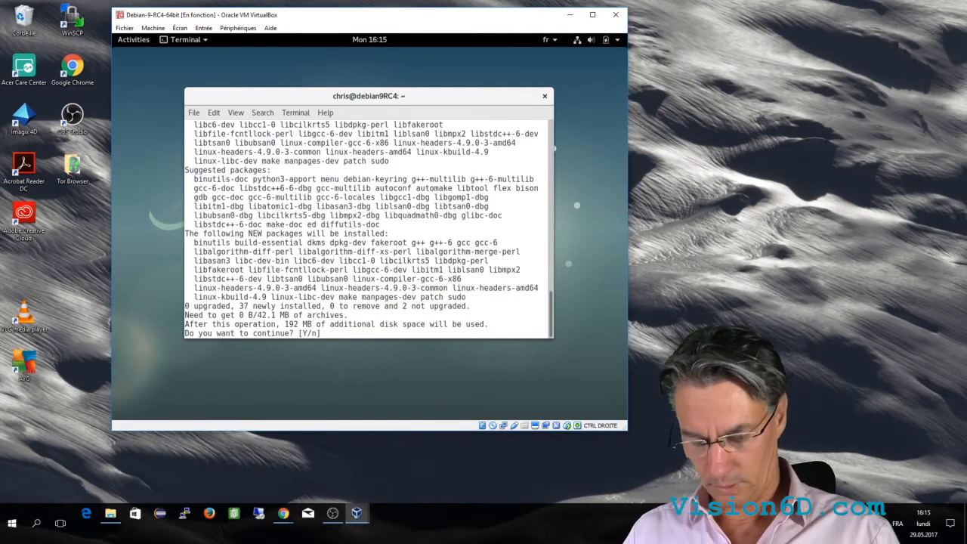
pyautogui.write('Y')
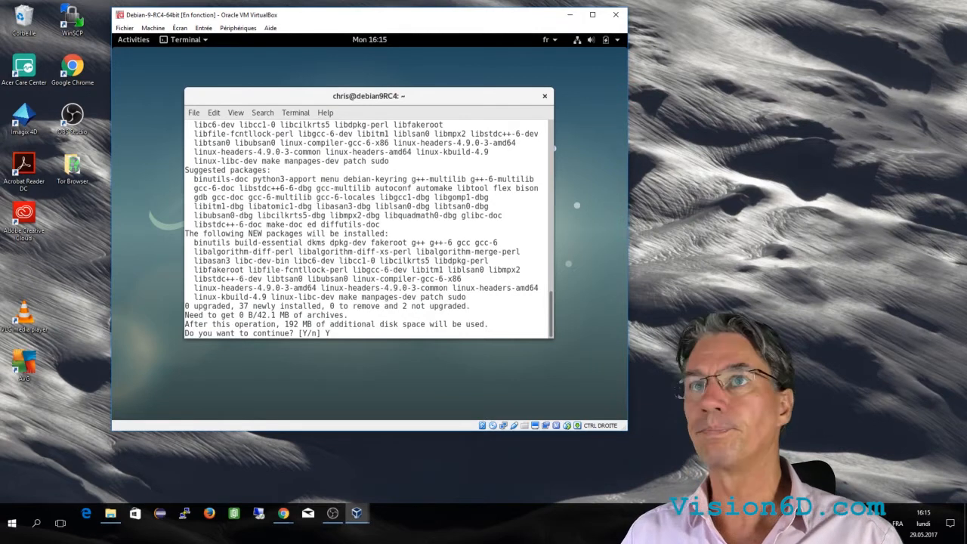
pyautogui.press('Return')
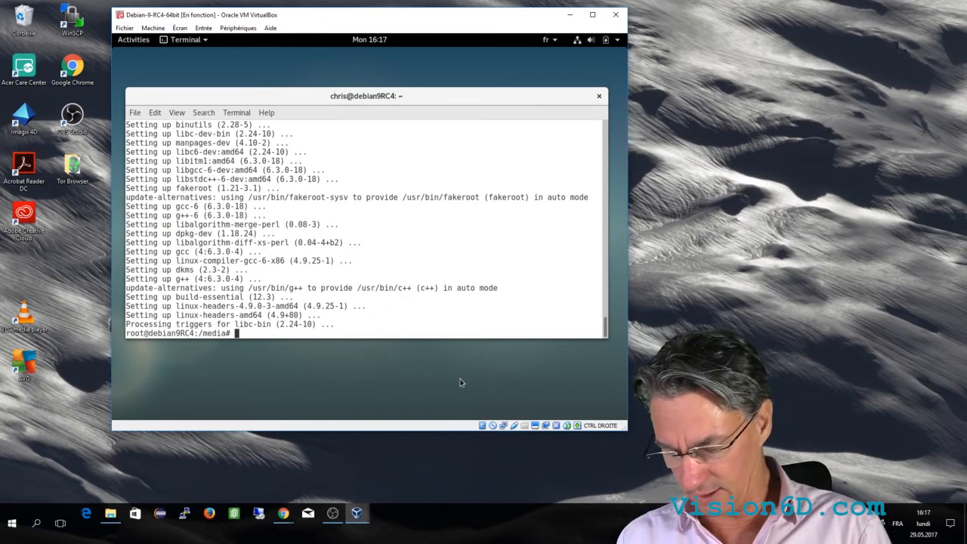
pyautogui.write('gcc')
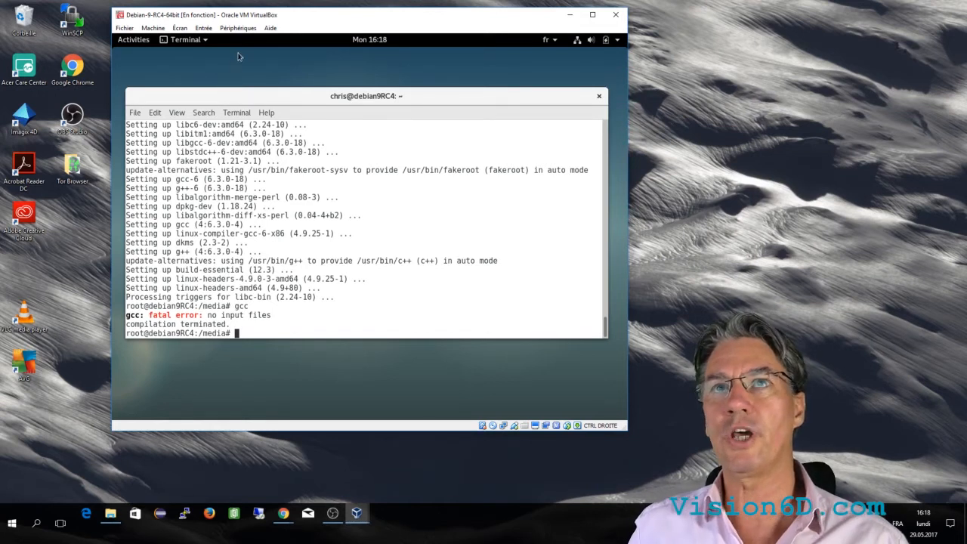
# Retry inserting the Guest Additions CD image from Périphériques and dismiss the error
pyautogui.click(238, 28)
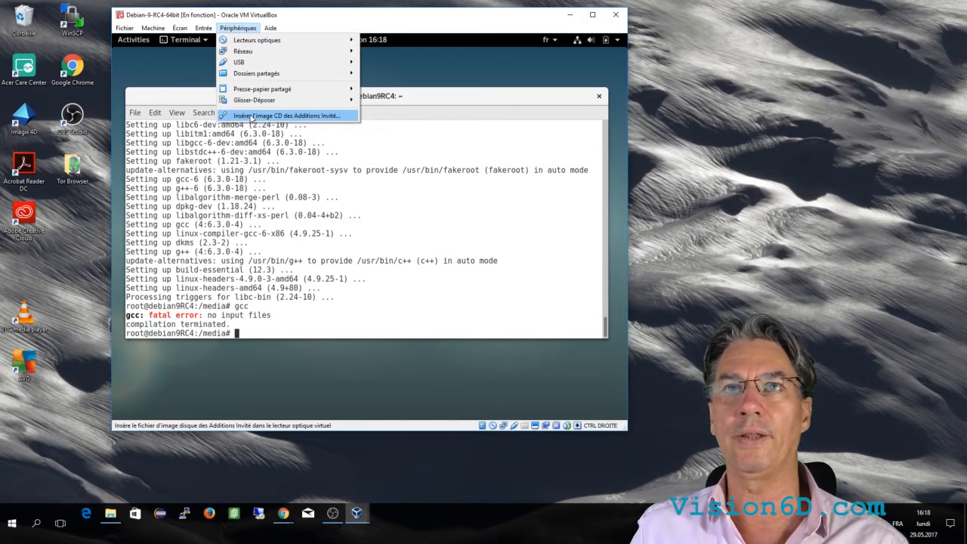
pyautogui.click(287, 115)
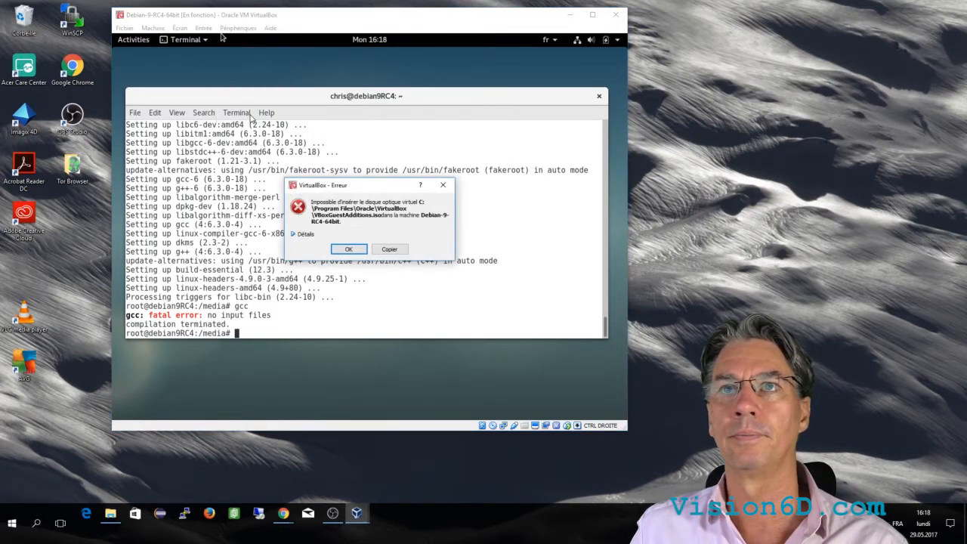
pyautogui.click(348, 249)
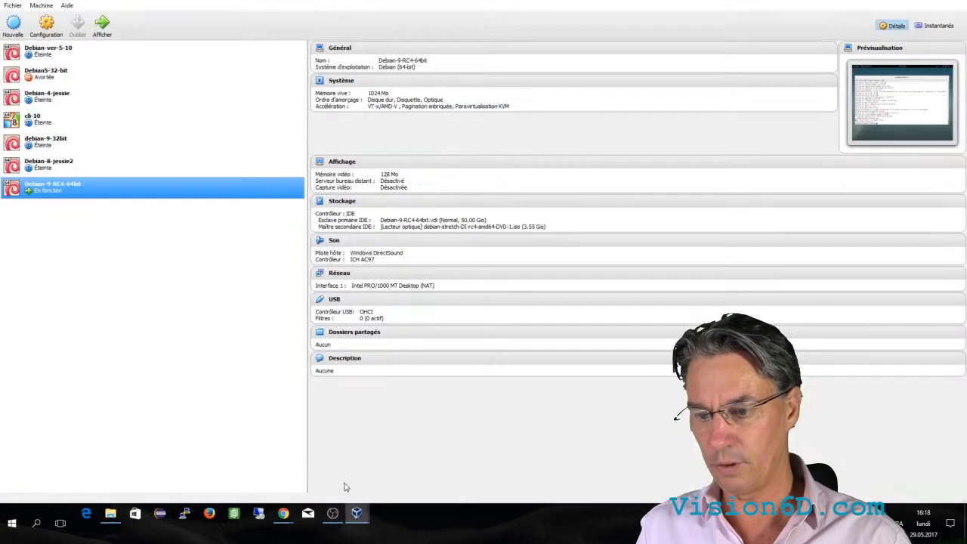
pyautogui.moveTo(46, 25)
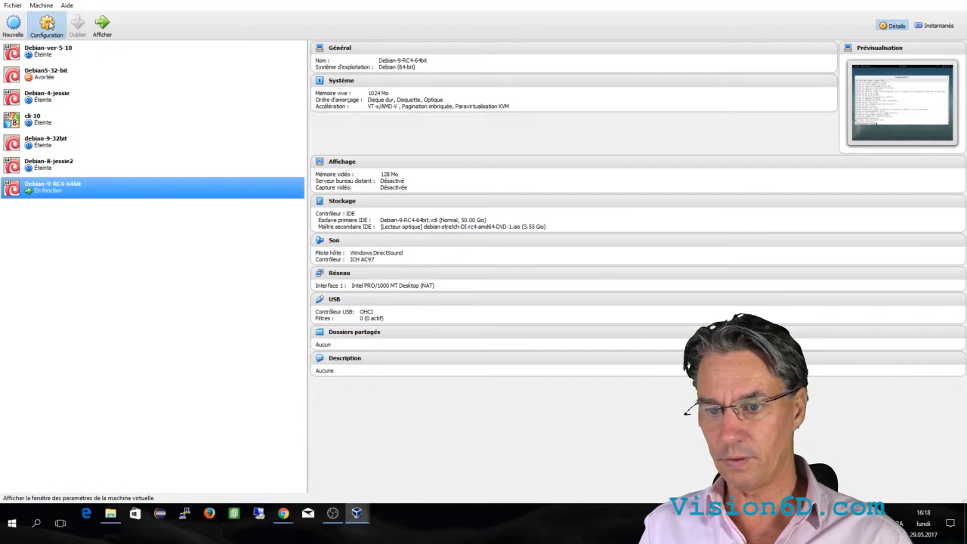
# View the Debian VM's storage settings and close the settings with OK
pyautogui.click(46, 25)
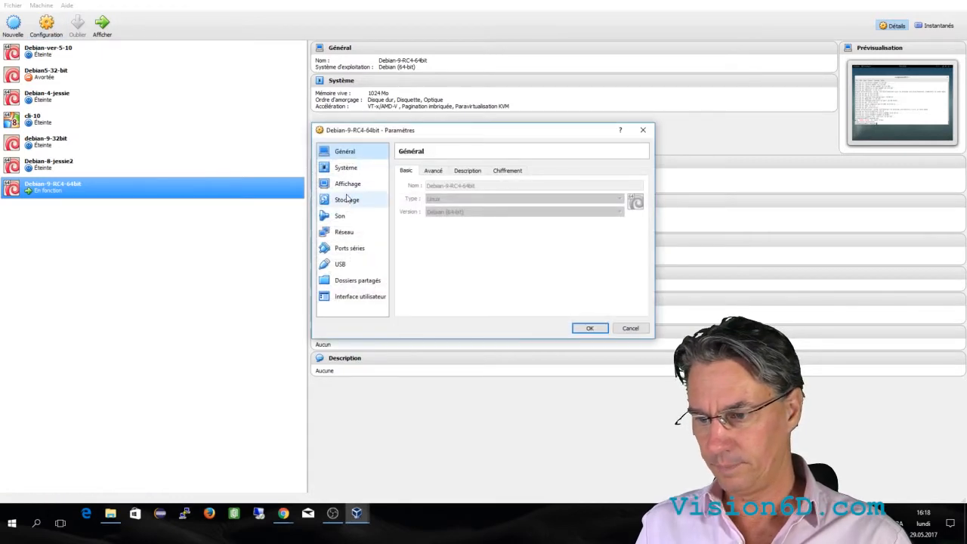
pyautogui.click(346, 200)
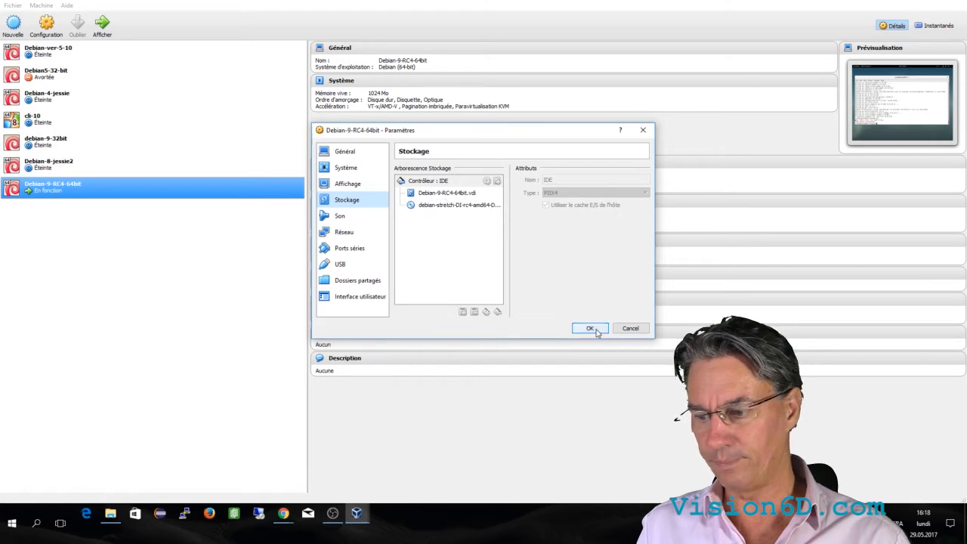
pyautogui.click(590, 328)
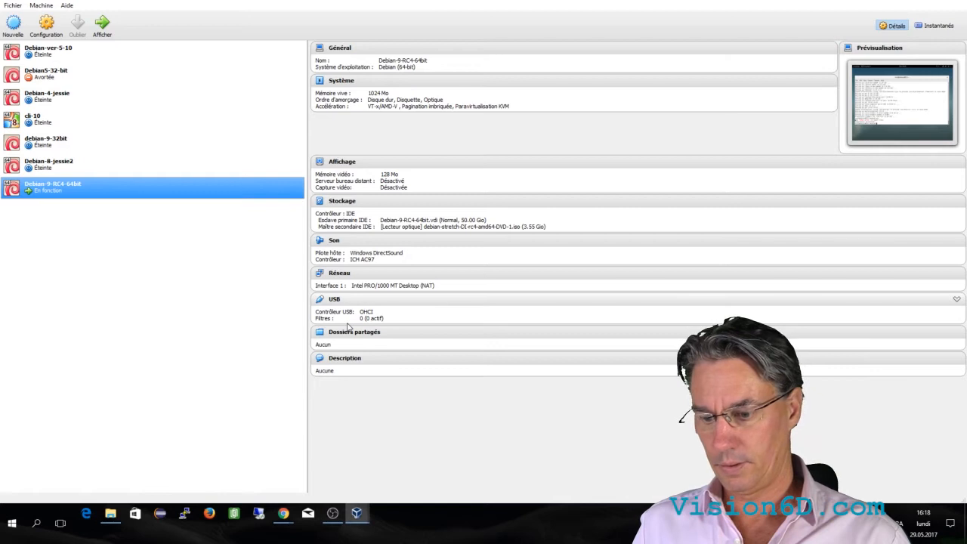
pyautogui.moveTo(362, 328)
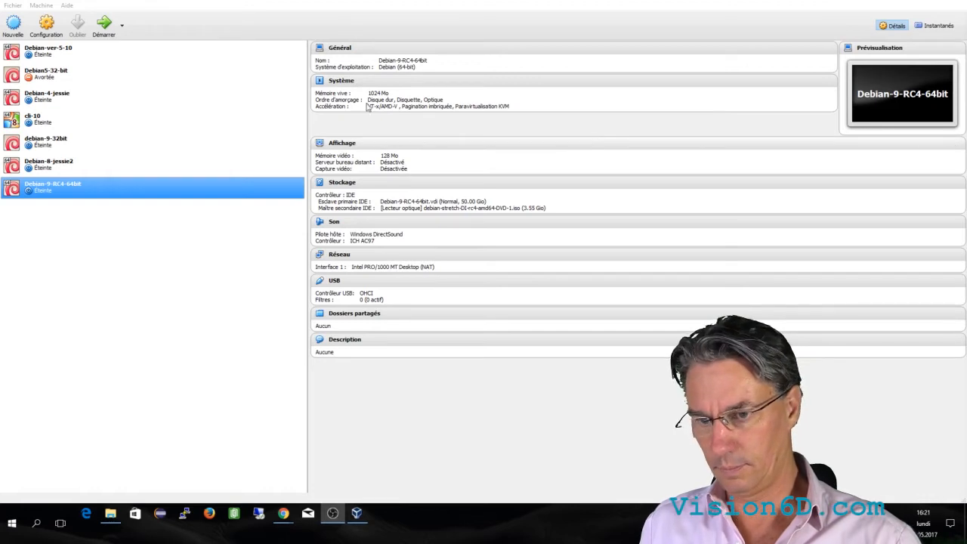
# Remove the Debian install DVD from storage and add a new optical drive to the IDE controller
pyautogui.click(46, 26)
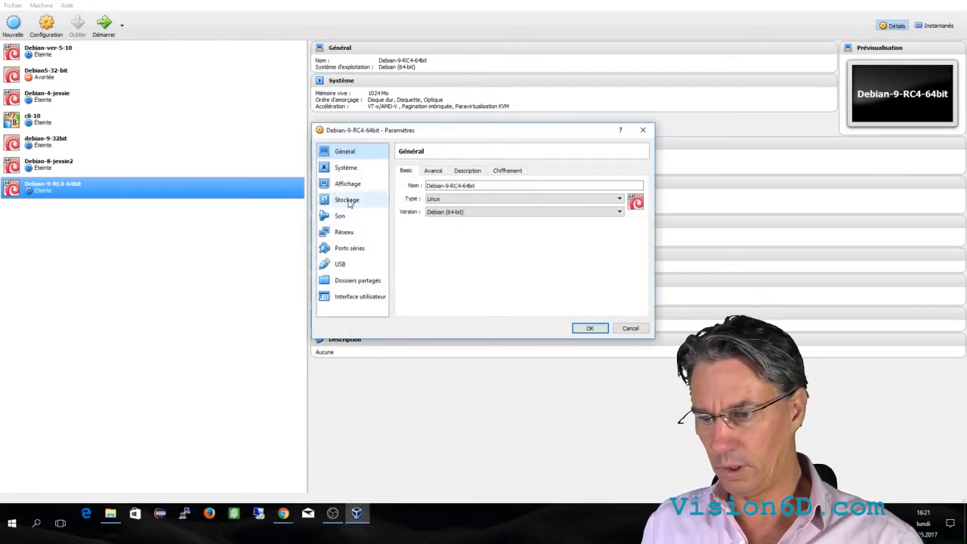
pyautogui.click(347, 199)
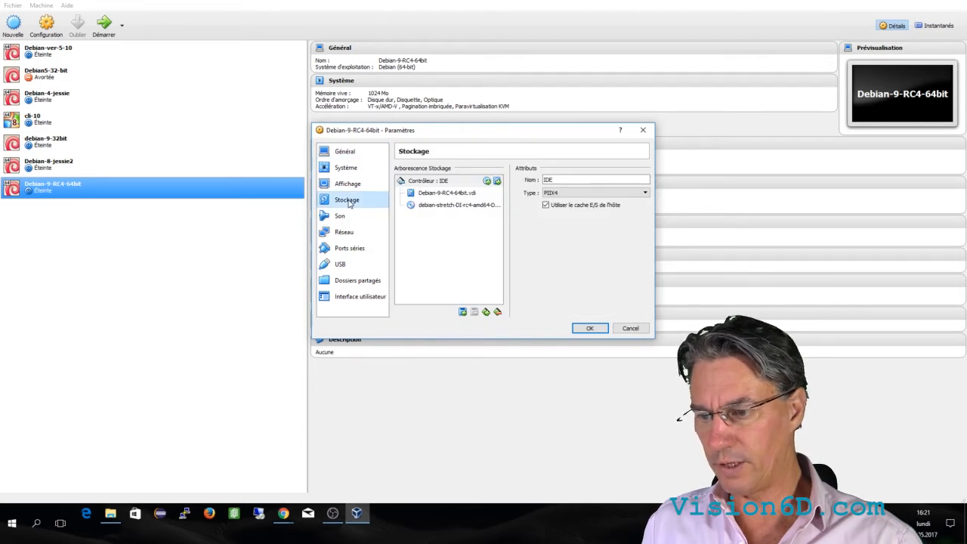
pyautogui.click(457, 205)
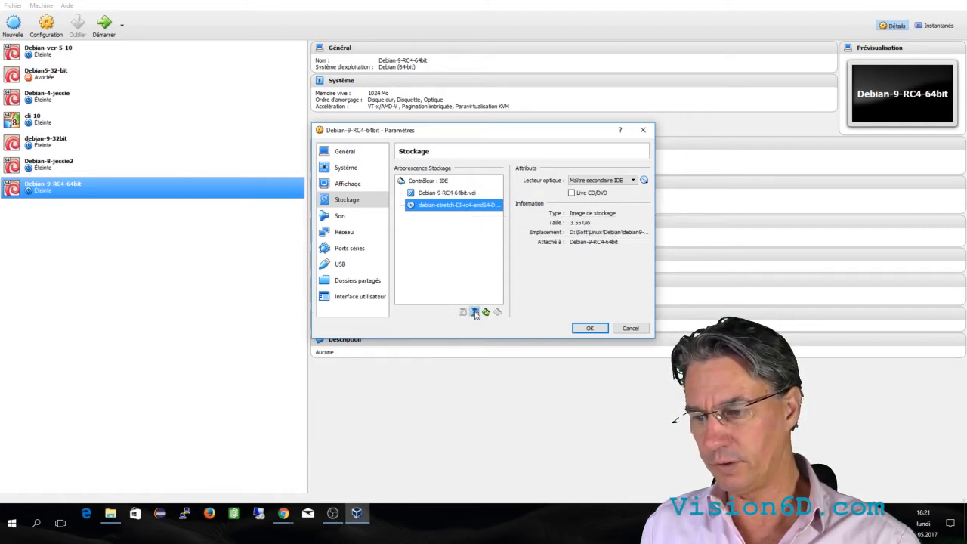
pyautogui.click(473, 311)
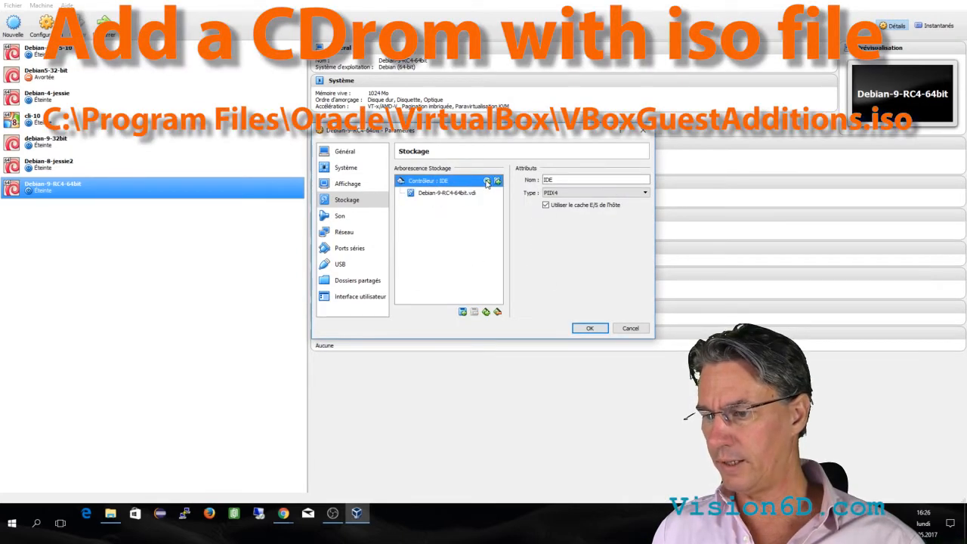
pyautogui.click(488, 181)
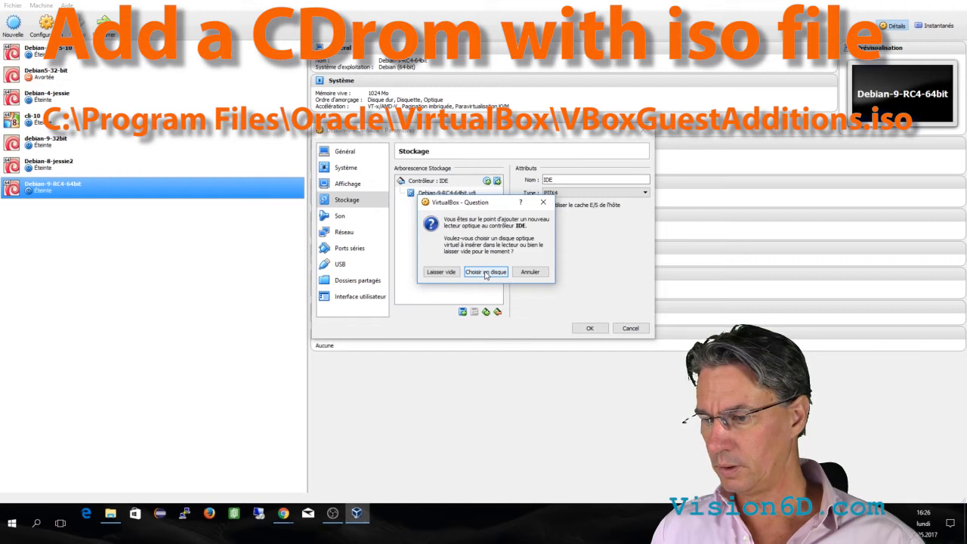
# Attach VBoxGuestAdditions.iso from C:\Program Files\Oracle\VirtualBox to the new optical drive
pyautogui.click(486, 272)
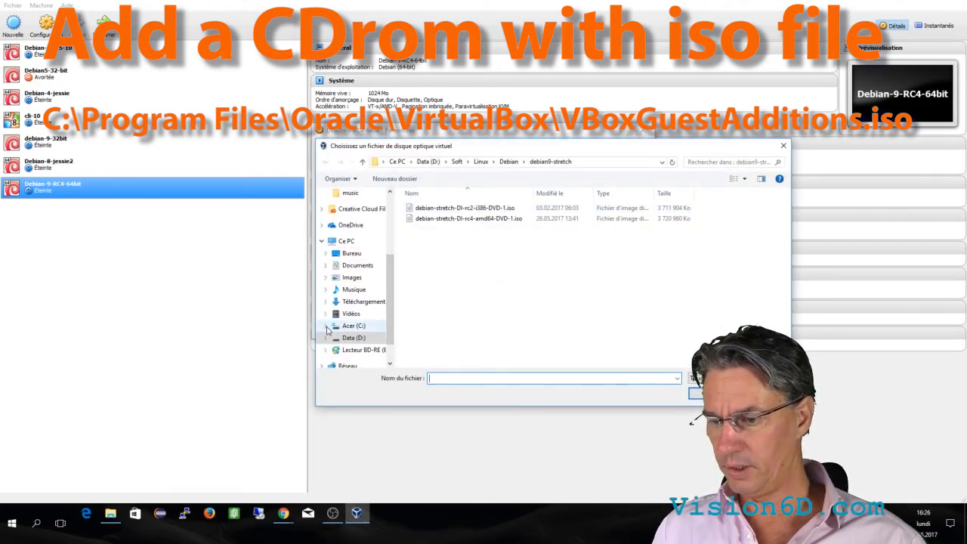
pyautogui.click(326, 194)
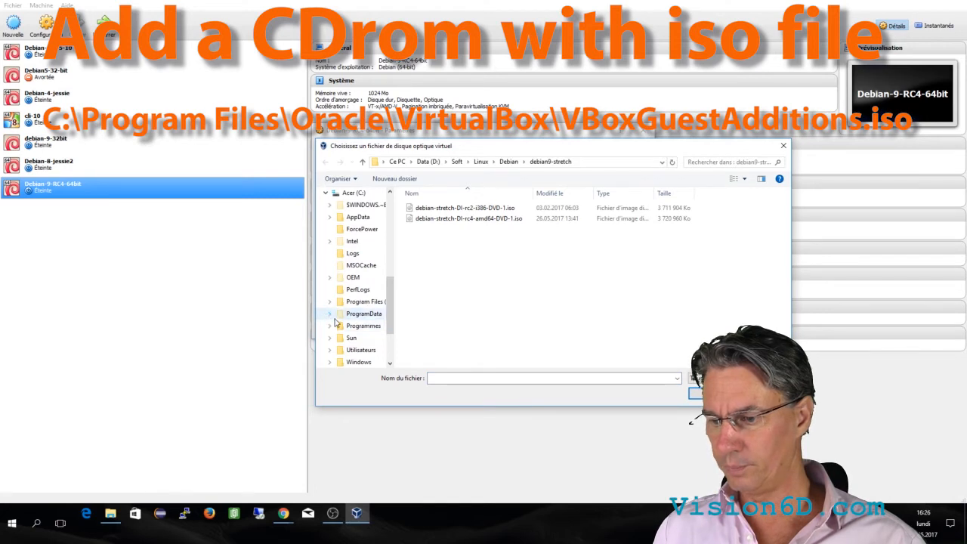
pyautogui.click(330, 301)
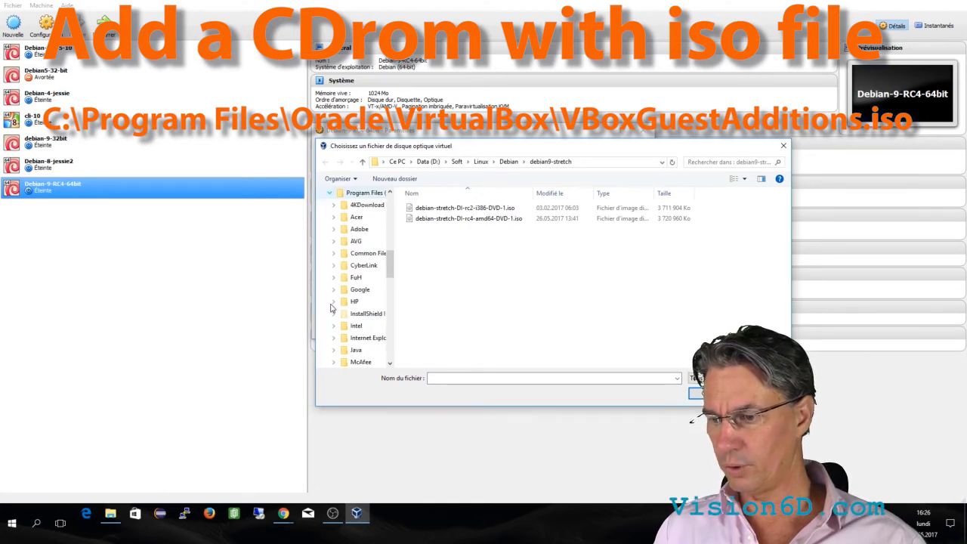
pyautogui.scroll(-3)
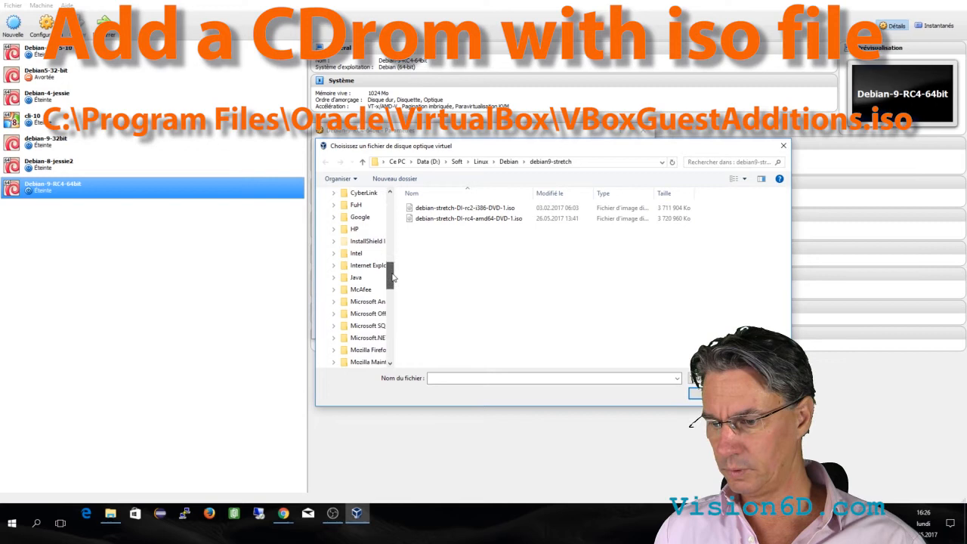
pyautogui.scroll(-3)
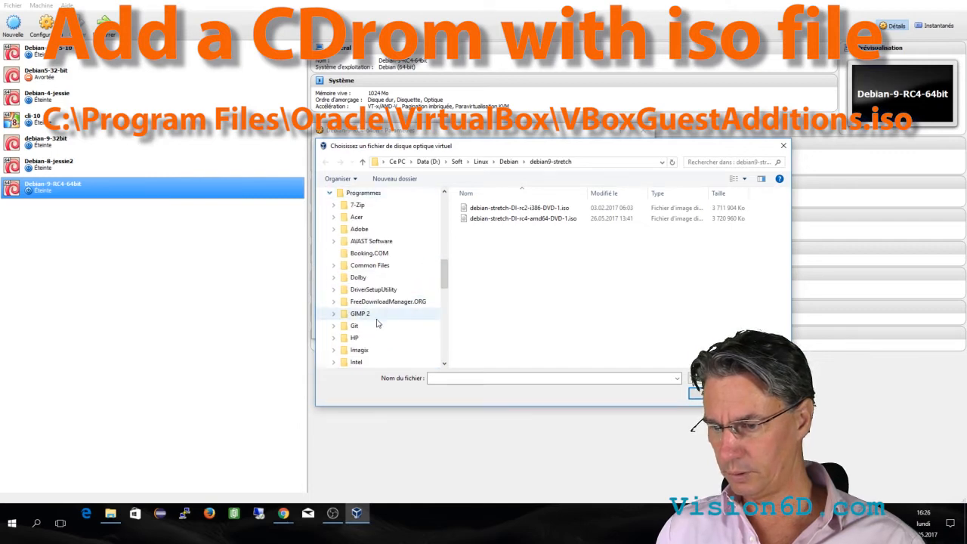
pyautogui.scroll(-3)
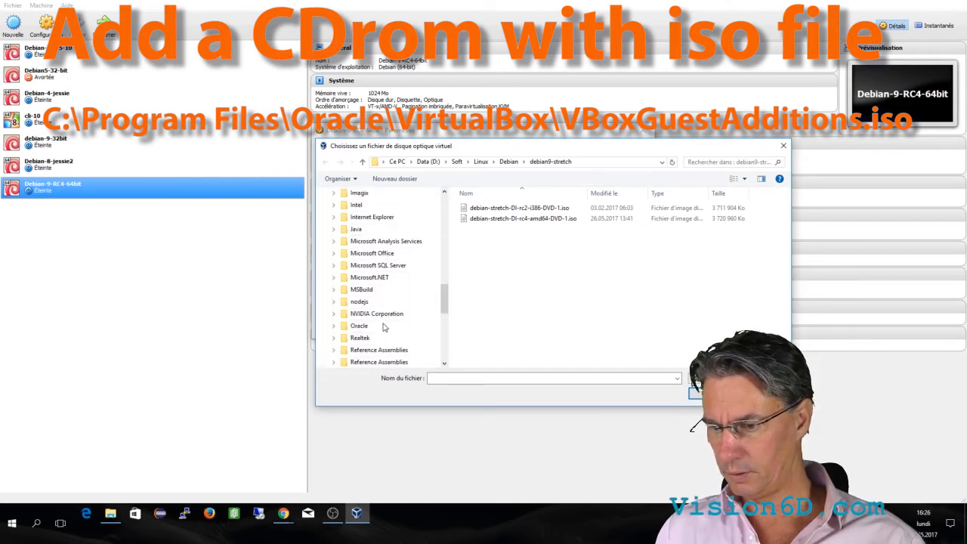
pyautogui.click(359, 326)
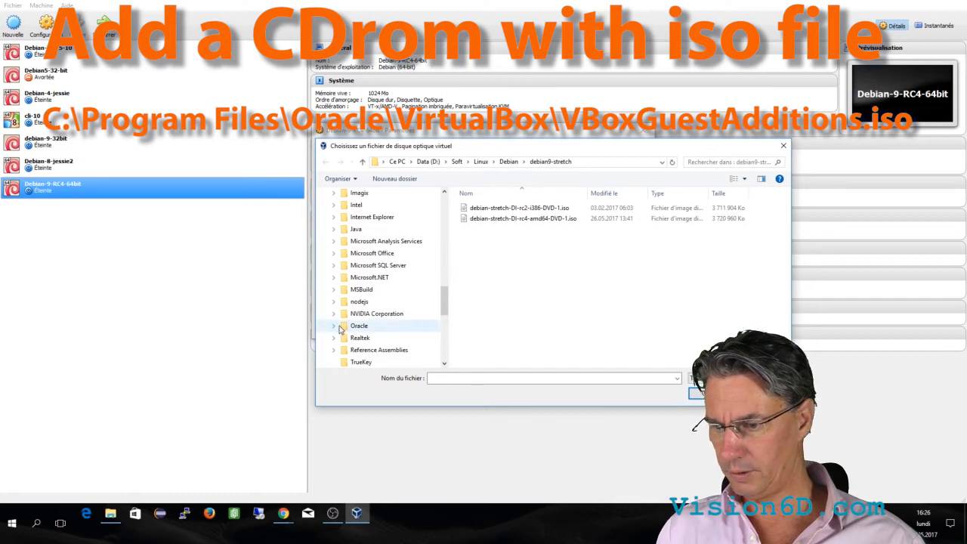
pyautogui.click(334, 325)
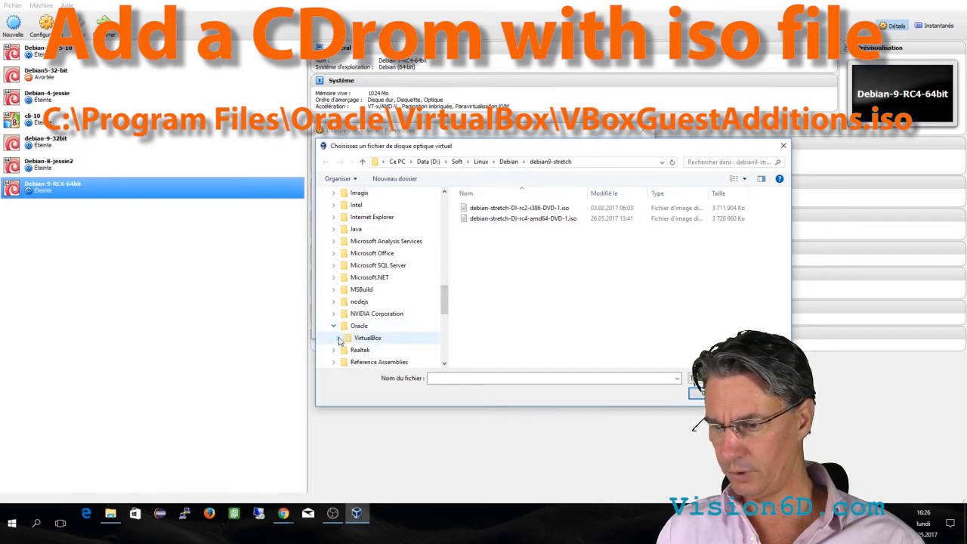
pyautogui.click(340, 338)
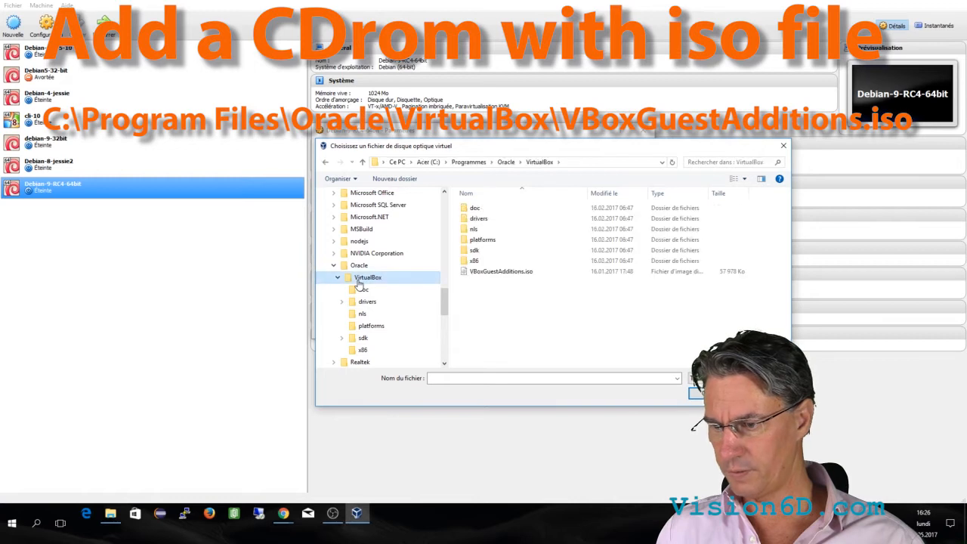
pyautogui.click(501, 271)
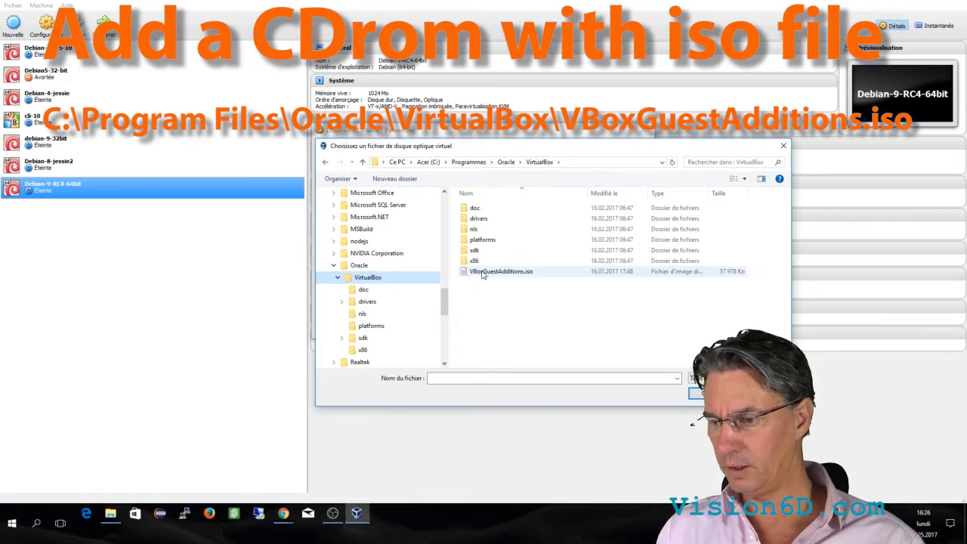
pyautogui.moveTo(501, 272)
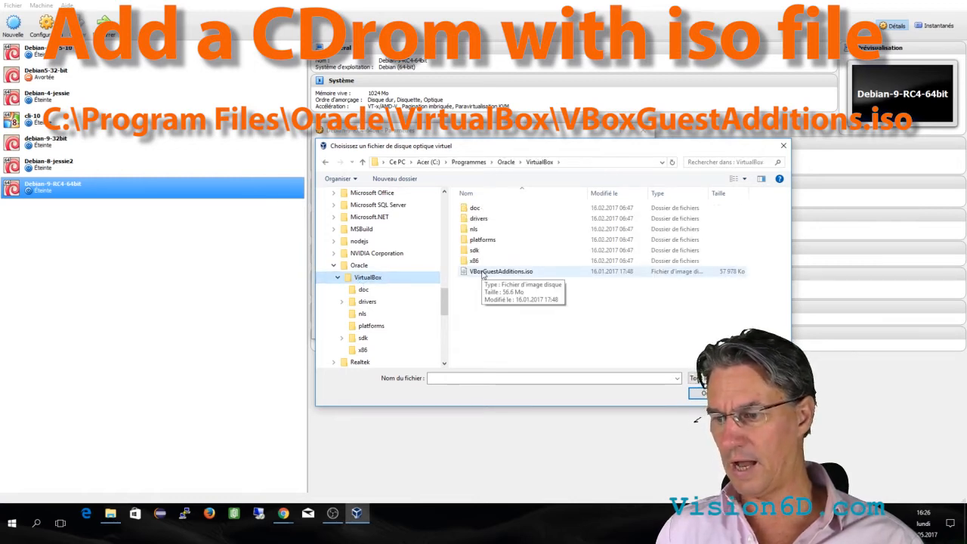
pyautogui.click(703, 393)
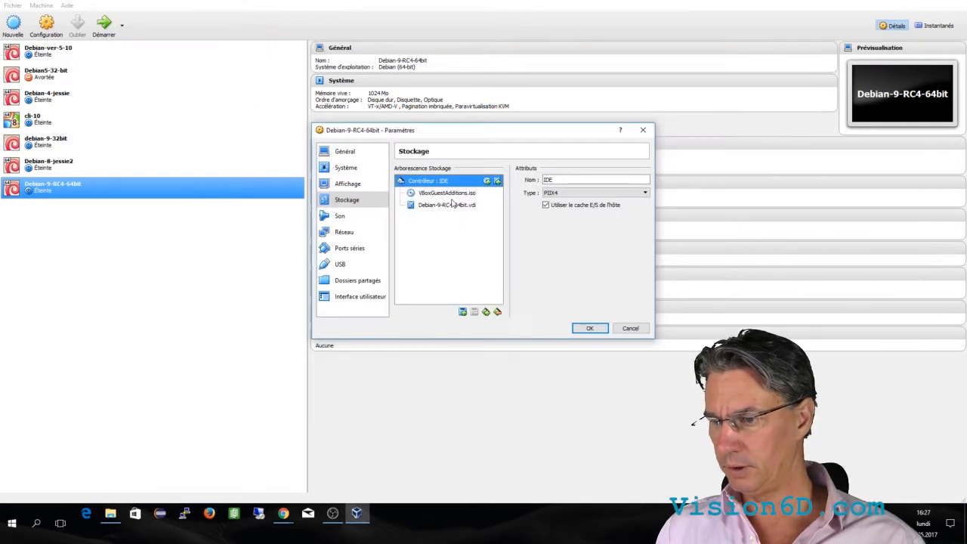
pyautogui.moveTo(445, 192)
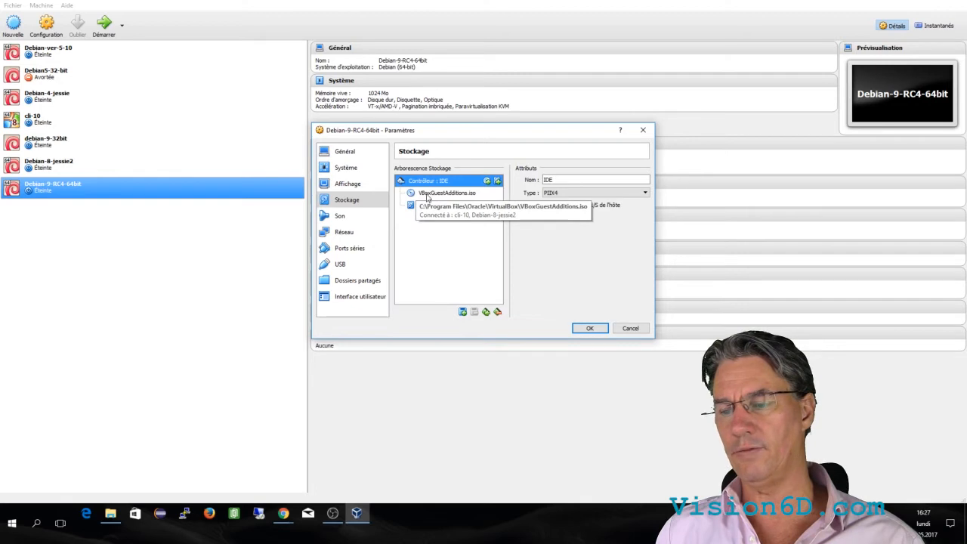
pyautogui.moveTo(467, 197)
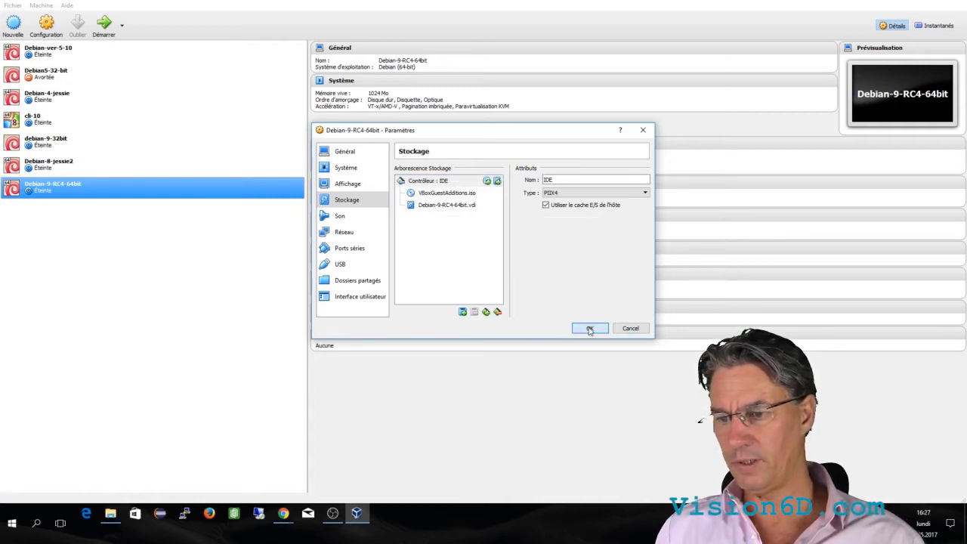
# Save the storage change with OK and start the Debian-9-RC4-64bit machine
pyautogui.click(589, 328)
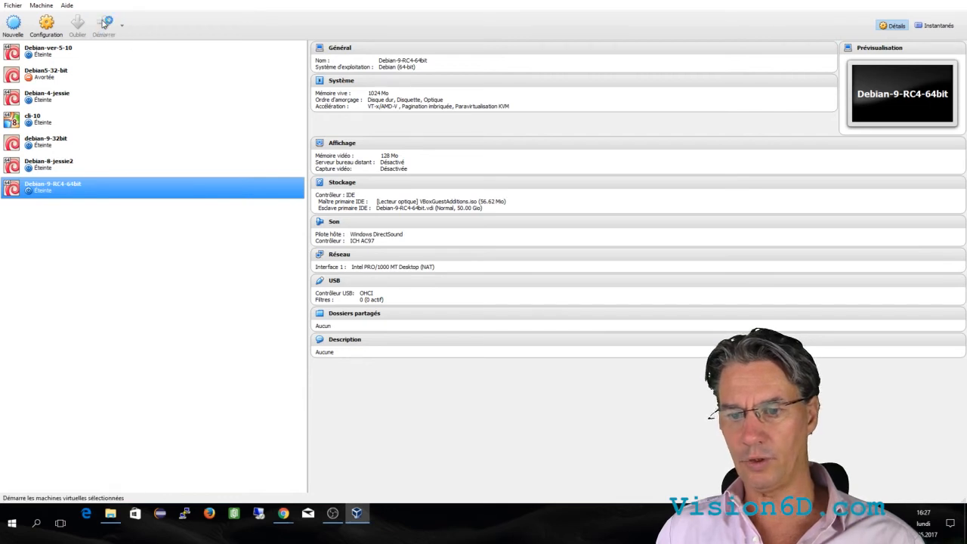
pyautogui.click(103, 25)
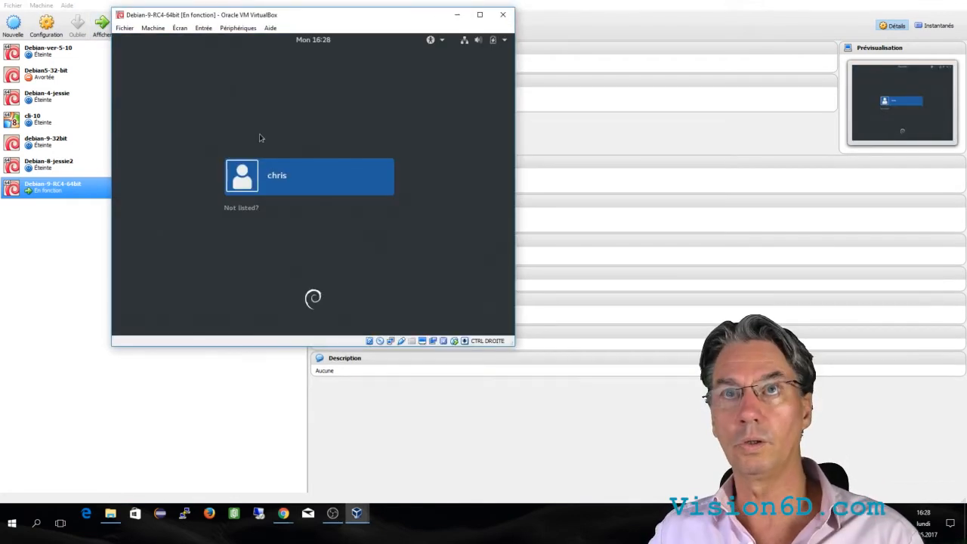
# Select the user account on the Debian login screen
pyautogui.click(308, 175)
pyautogui.write('ls -l')
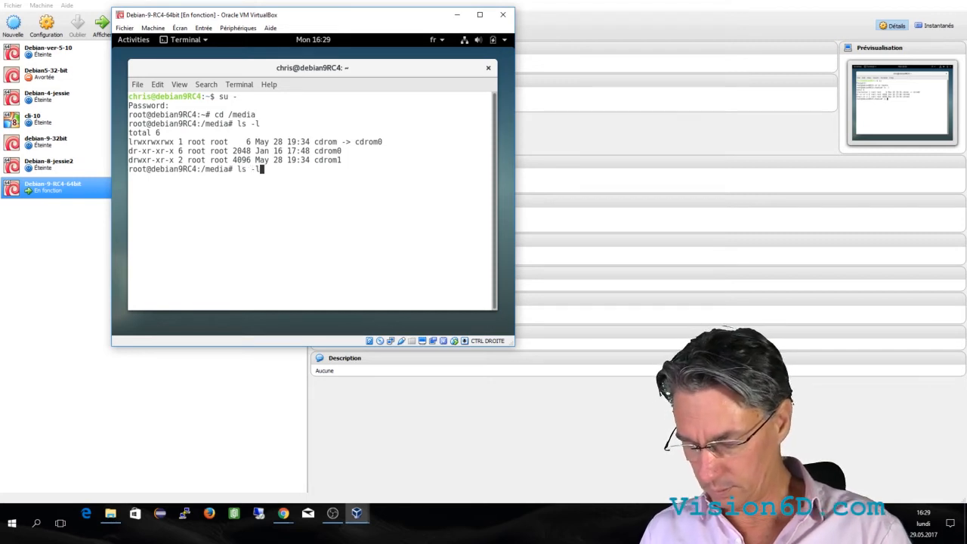
# Run the Guest Additions 5.1.14 installer from the cdrom with bash, then reboot with init 6
pyautogui.write('cdrom0')
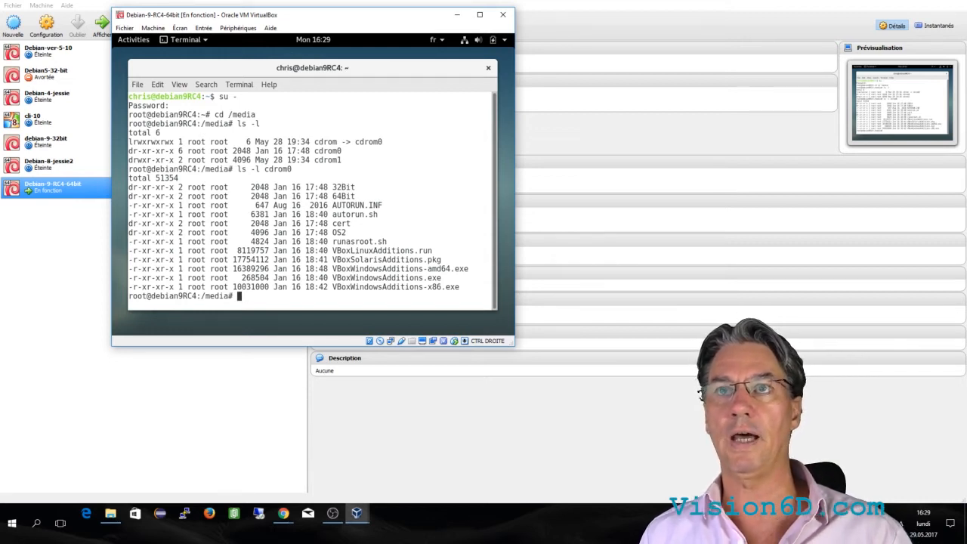
pyautogui.write('cd')
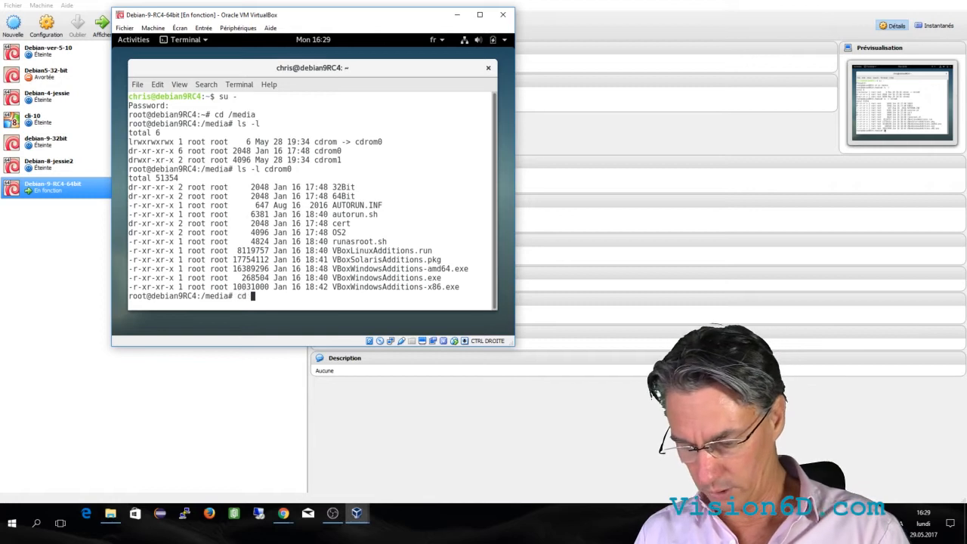
pyautogui.write('cdrom0')
pyautogui.write('bash VBoxLinuxAdditions.run')
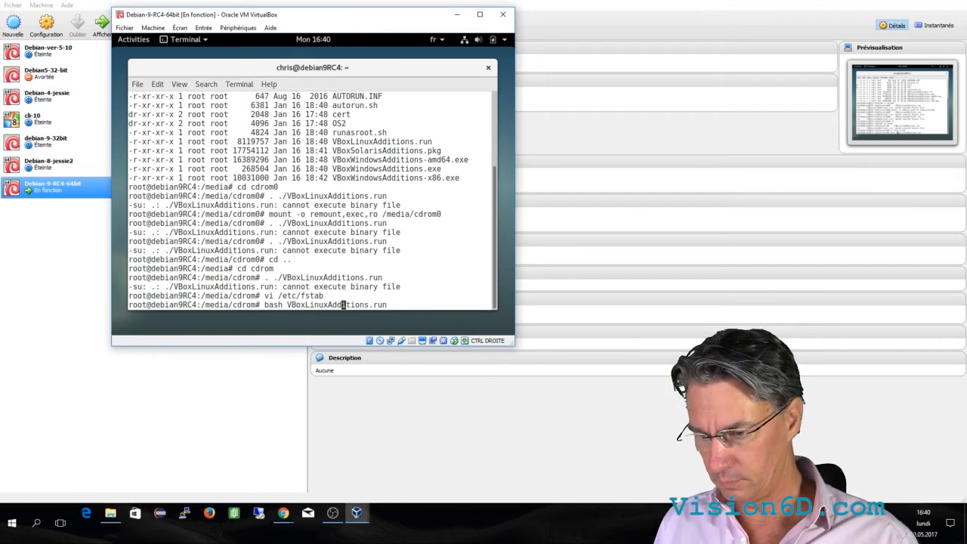
pyautogui.press('Return')
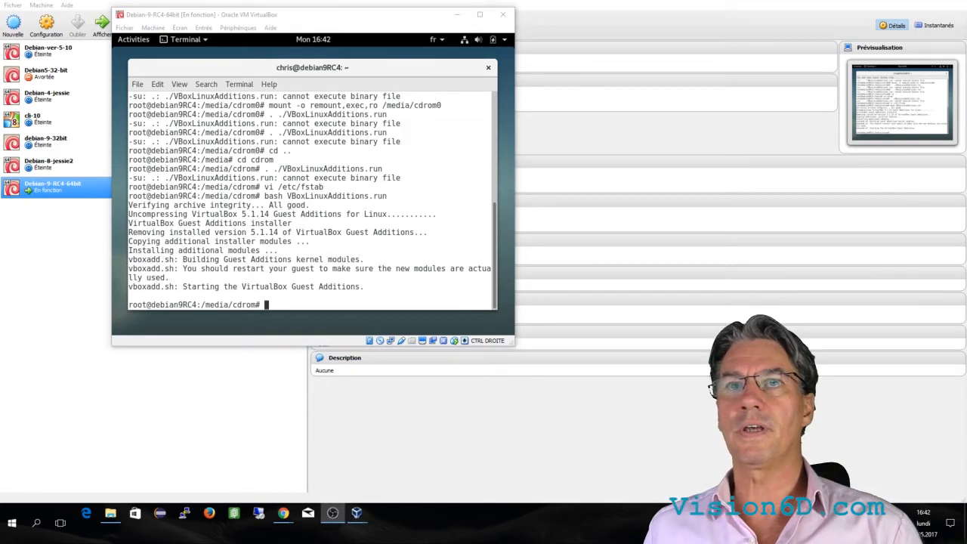
pyautogui.moveTo(306, 15); pyautogui.dragTo(408, 15)
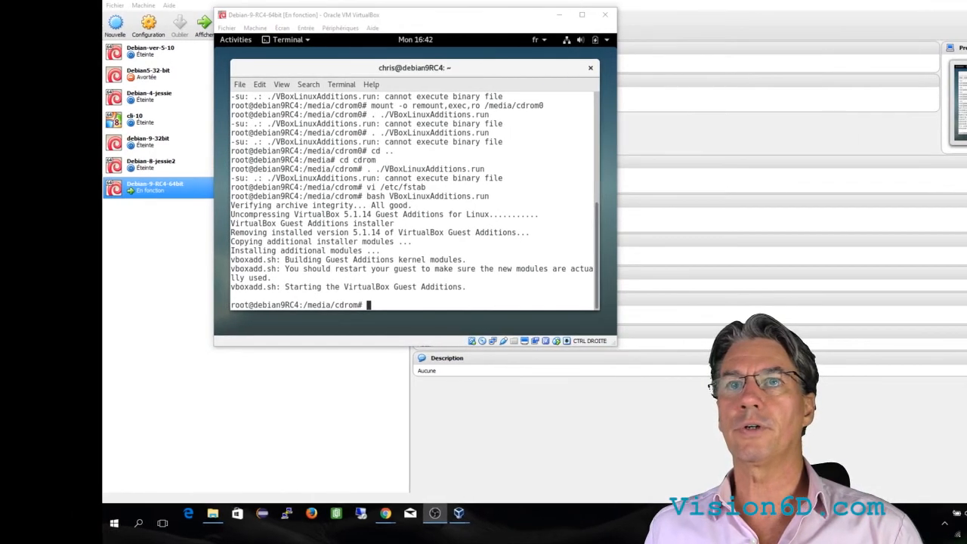
pyautogui.write('init 6')
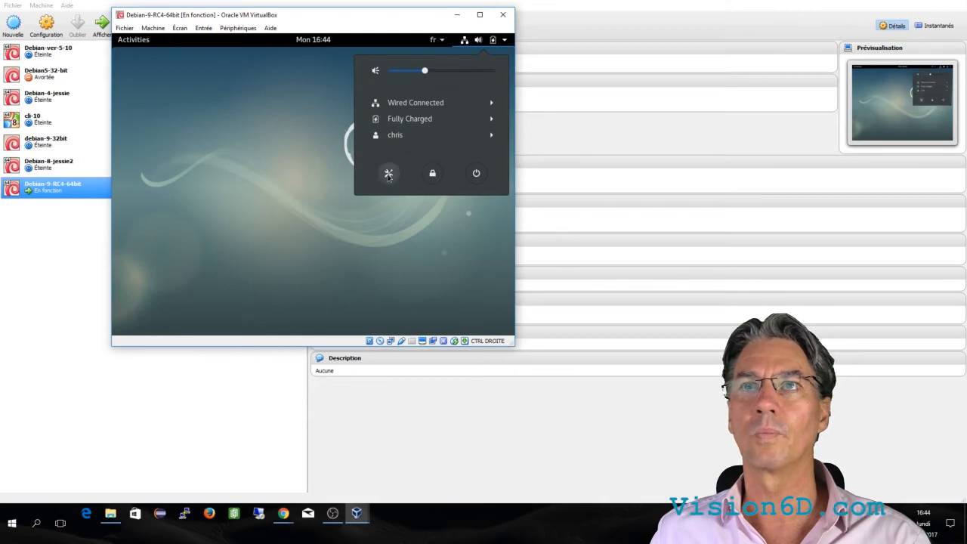
# Choose 1280 × 1024 (5:4) for the VBX monitor in the guest's Displays settings and apply
pyautogui.click(389, 173)
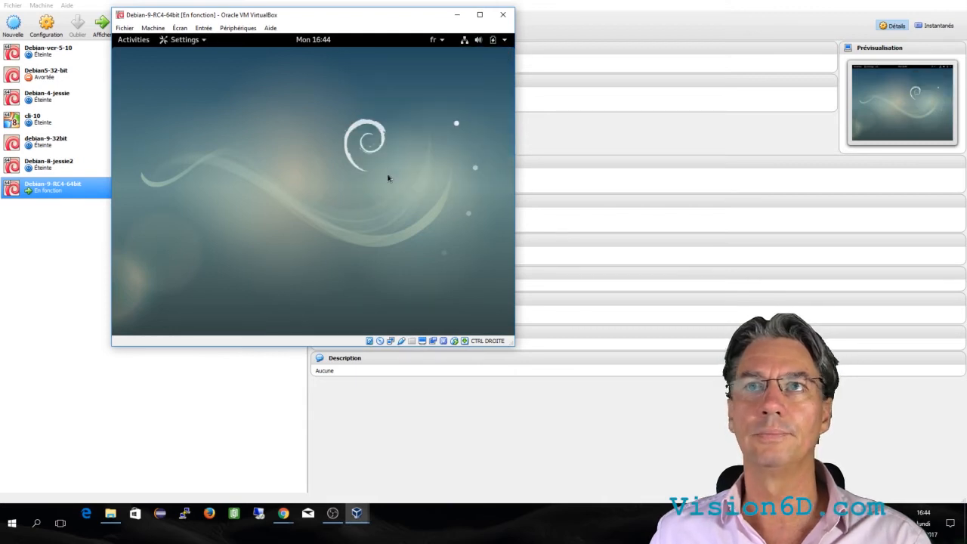
pyautogui.click(183, 39)
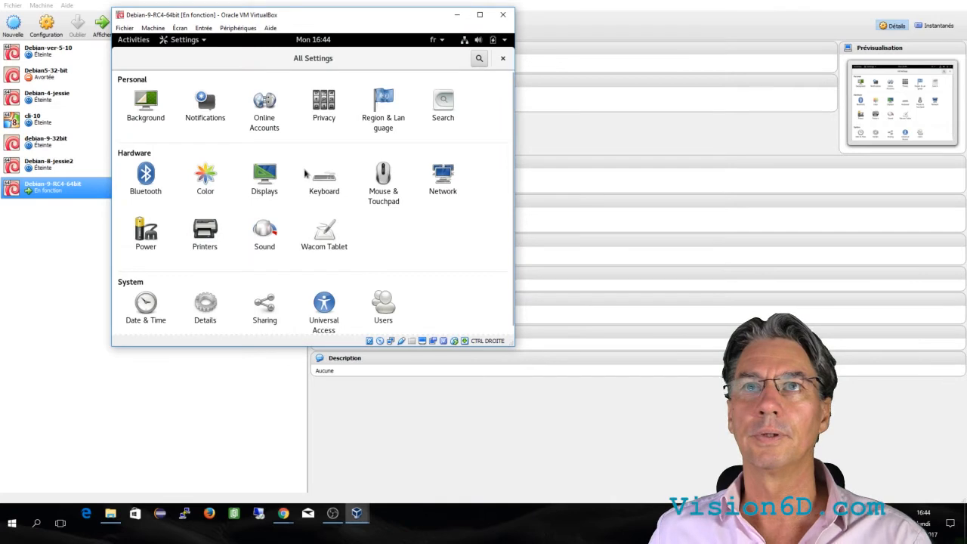
pyautogui.click(263, 178)
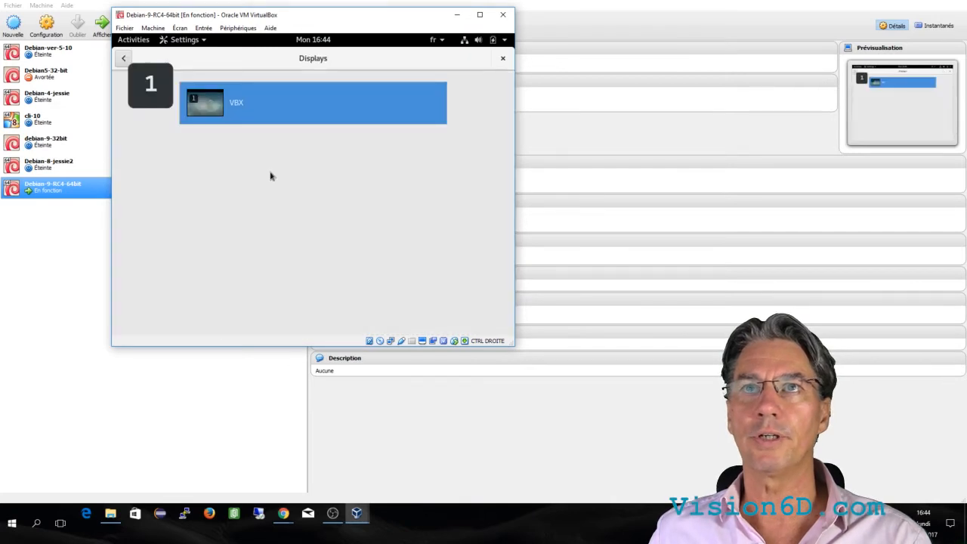
pyautogui.click(312, 102)
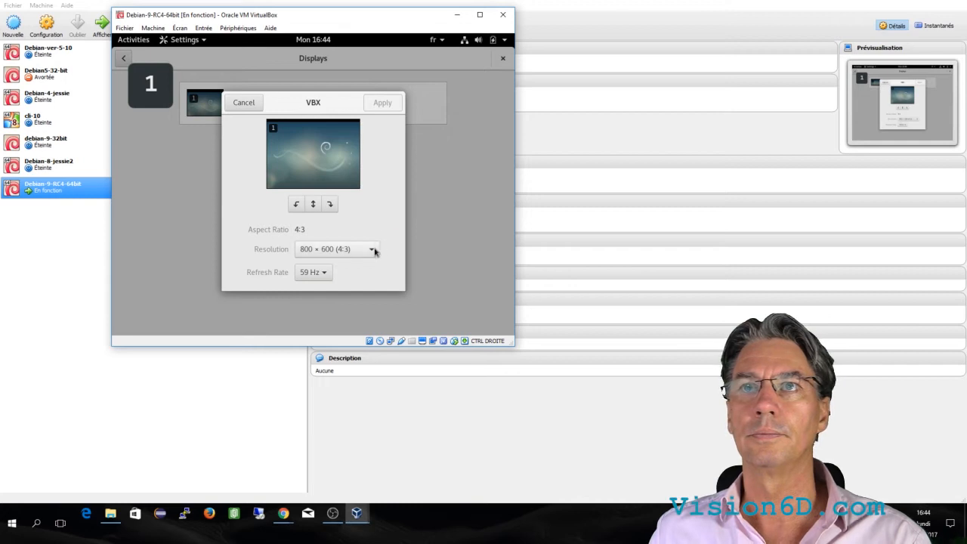
pyautogui.click(336, 249)
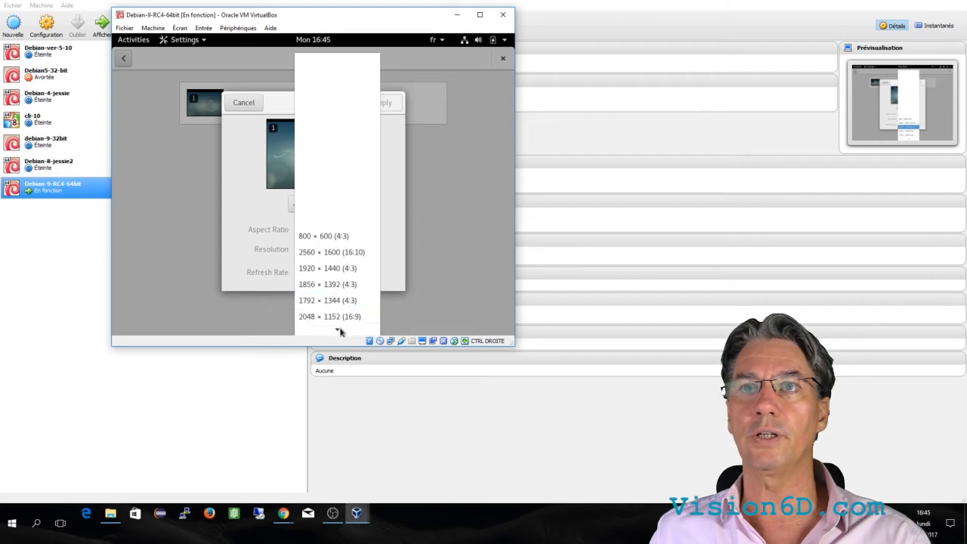
pyautogui.scroll(-3)
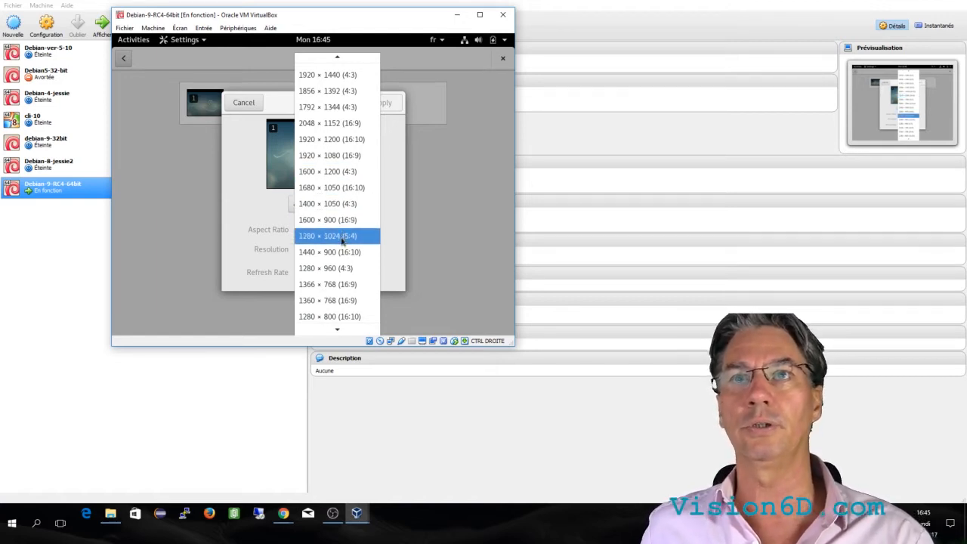
pyautogui.click(327, 235)
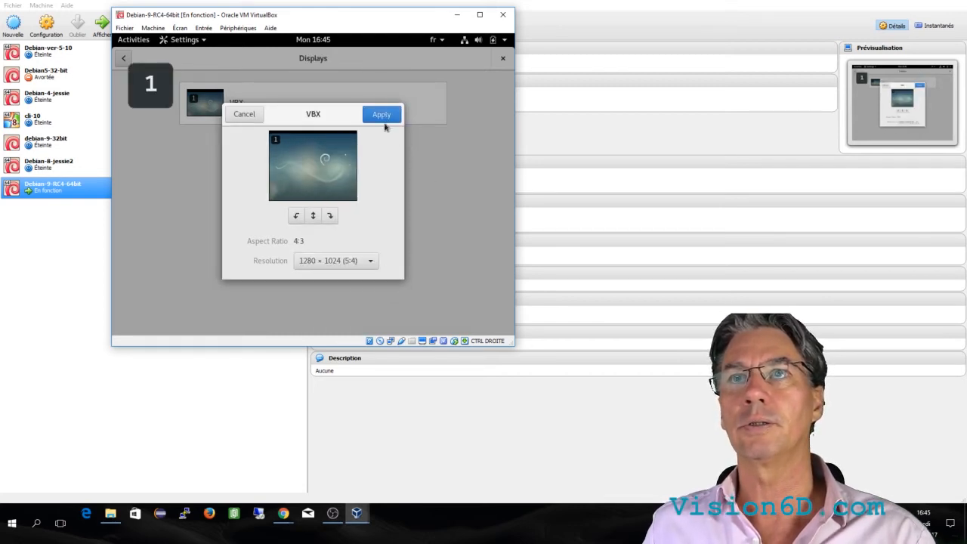
pyautogui.click(381, 114)
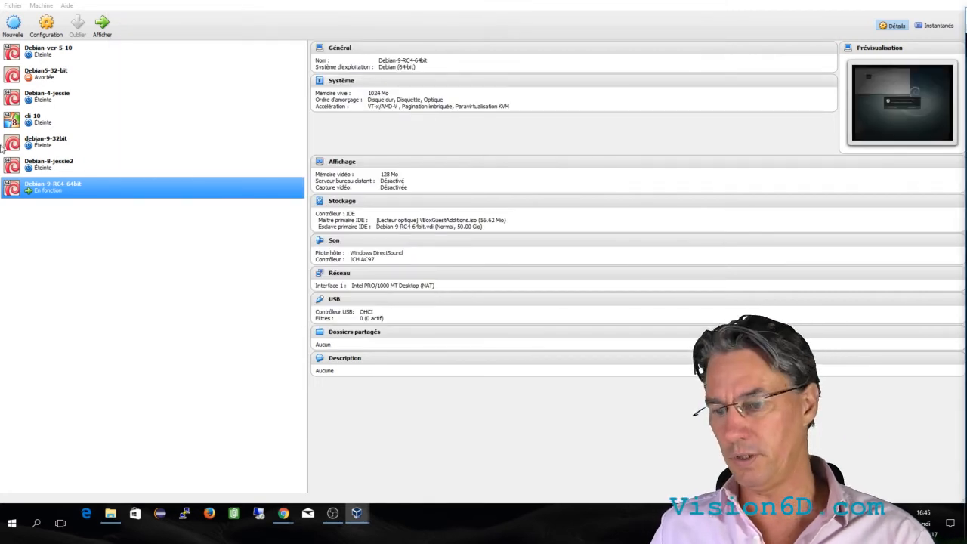
# Keep the display change, reapply 1280 × 1024 (5:4), and keep the new settings again
pyautogui.click(75, 51)
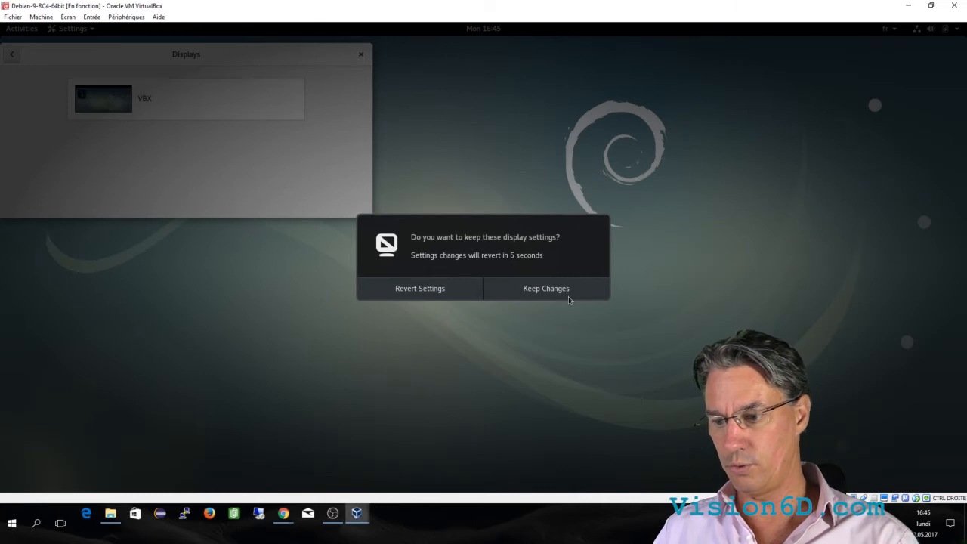
pyautogui.click(545, 288)
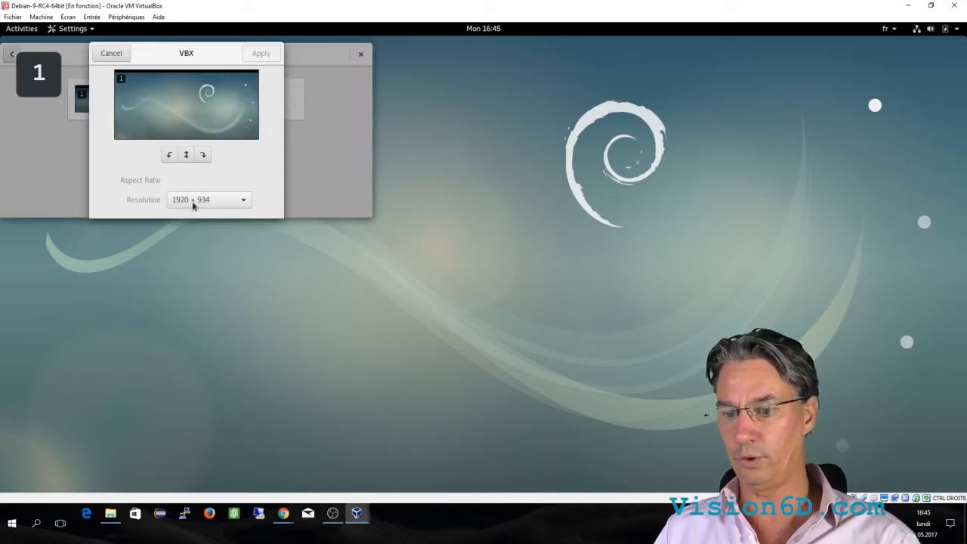
pyautogui.moveTo(236, 206)
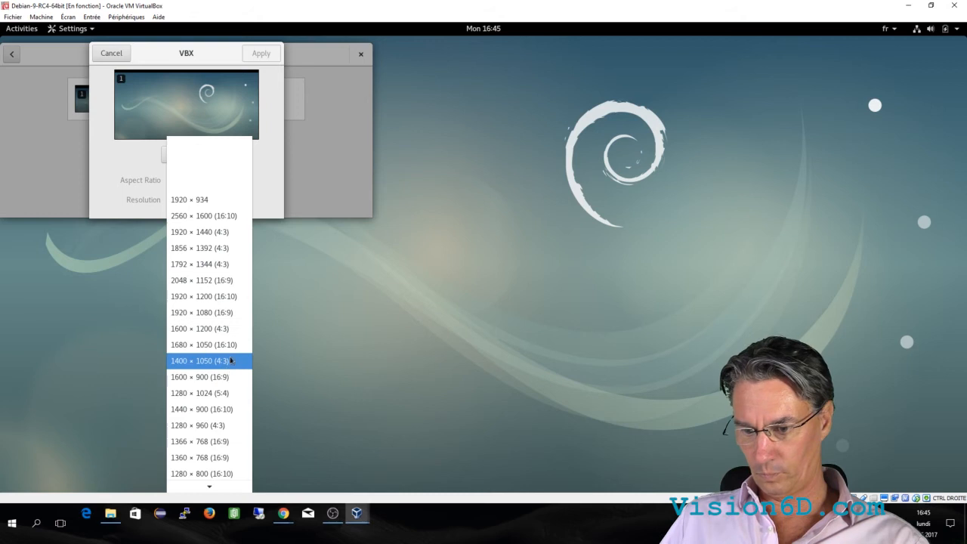
pyautogui.click(198, 393)
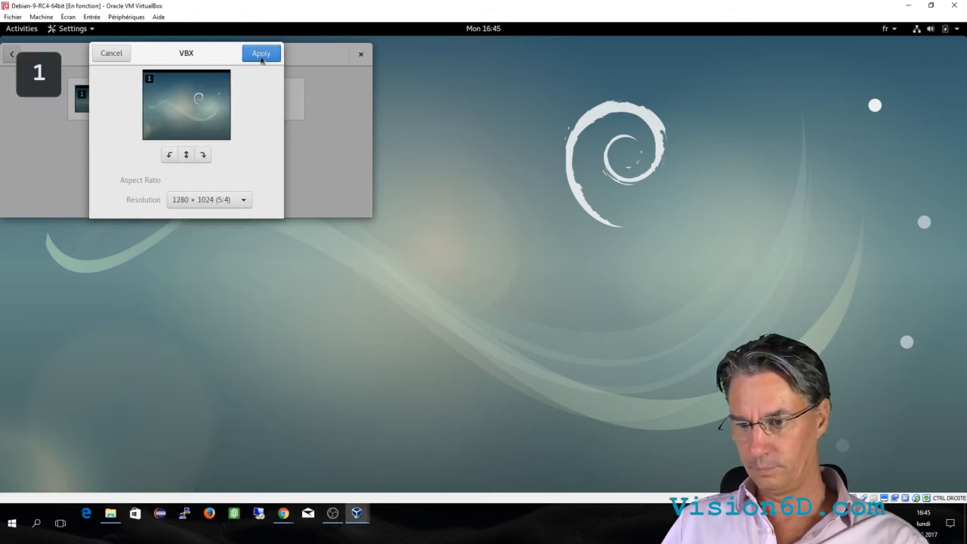
pyautogui.click(260, 53)
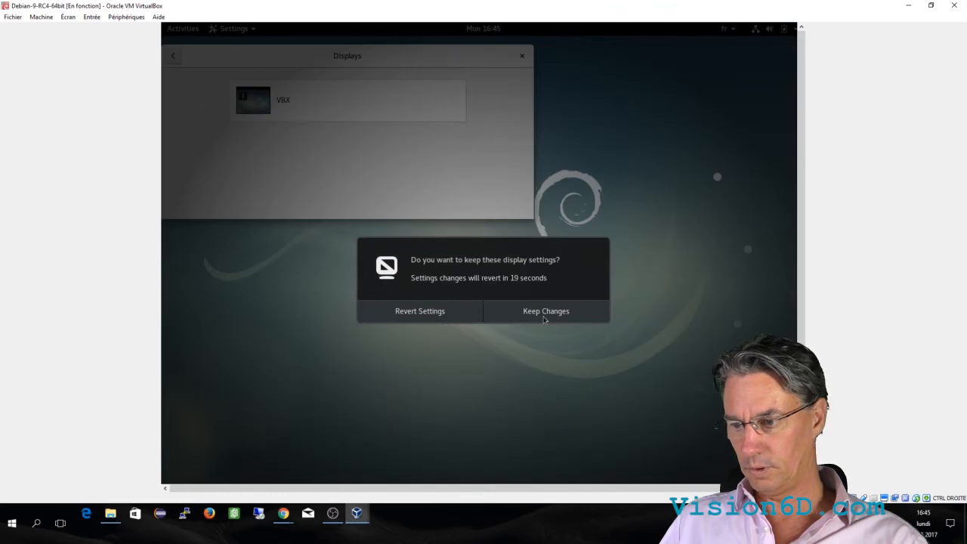
pyautogui.click(545, 311)
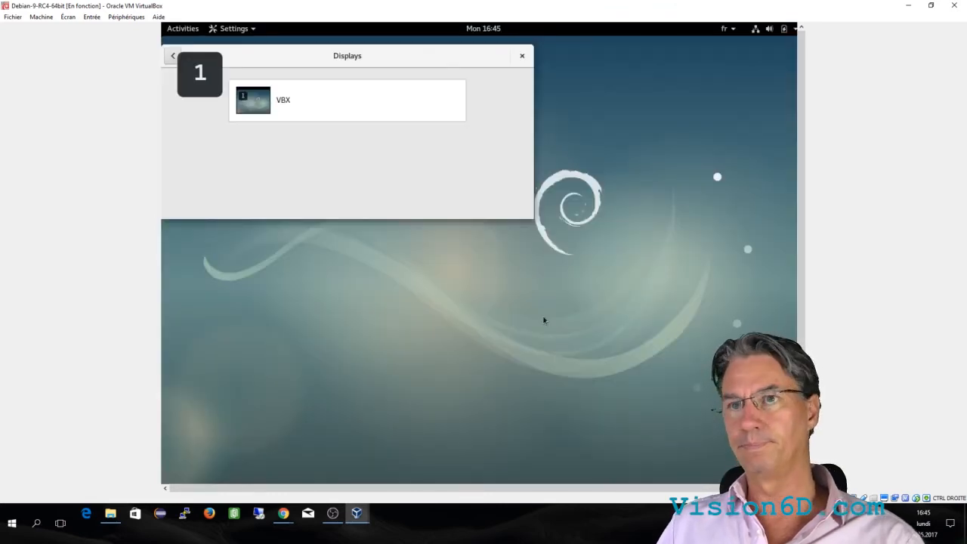
pyautogui.moveTo(495, 50)
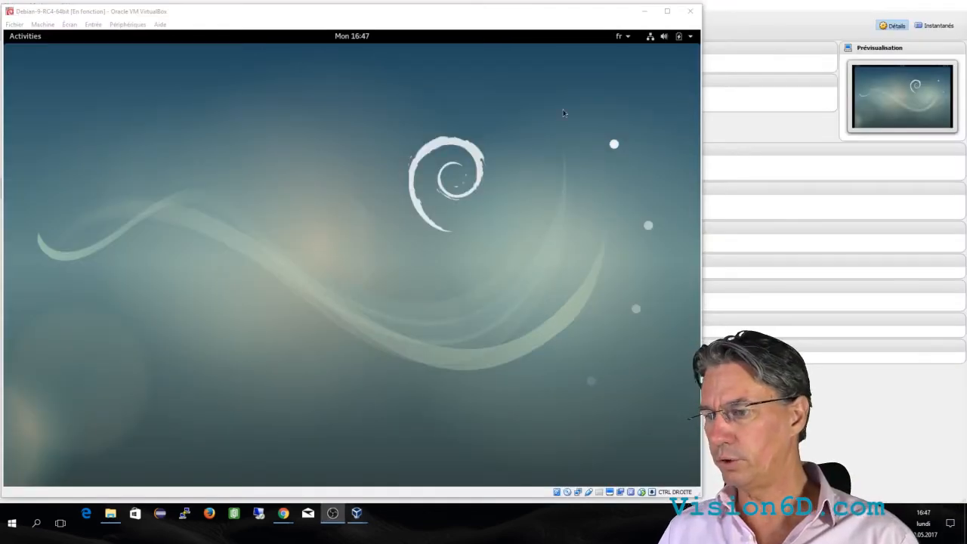
# Power off the Debian guest from its system power menu
pyautogui.click(688, 36)
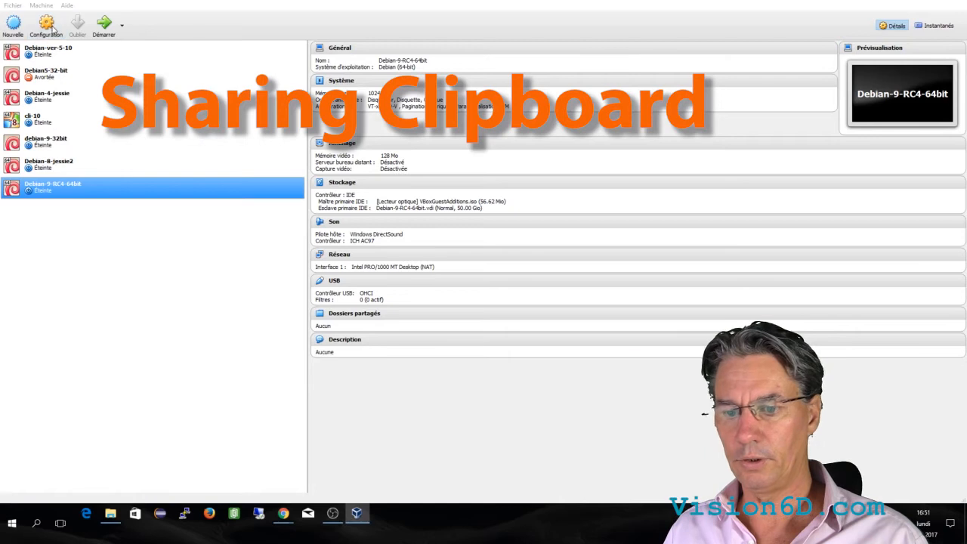
# Set Presse-papier partagé and Glisser-Déposer to Bidirectionnel under Général > Avancé and save
pyautogui.click(46, 26)
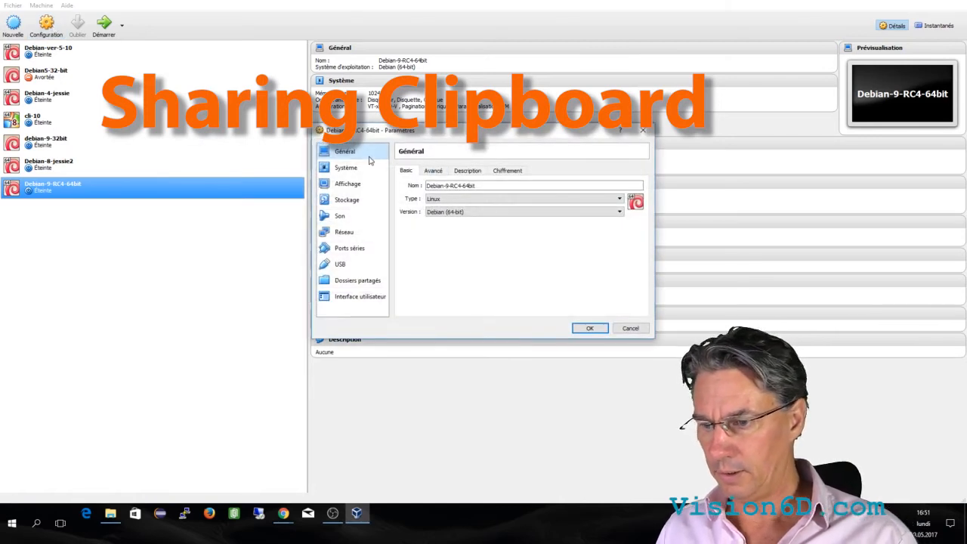
pyautogui.click(432, 170)
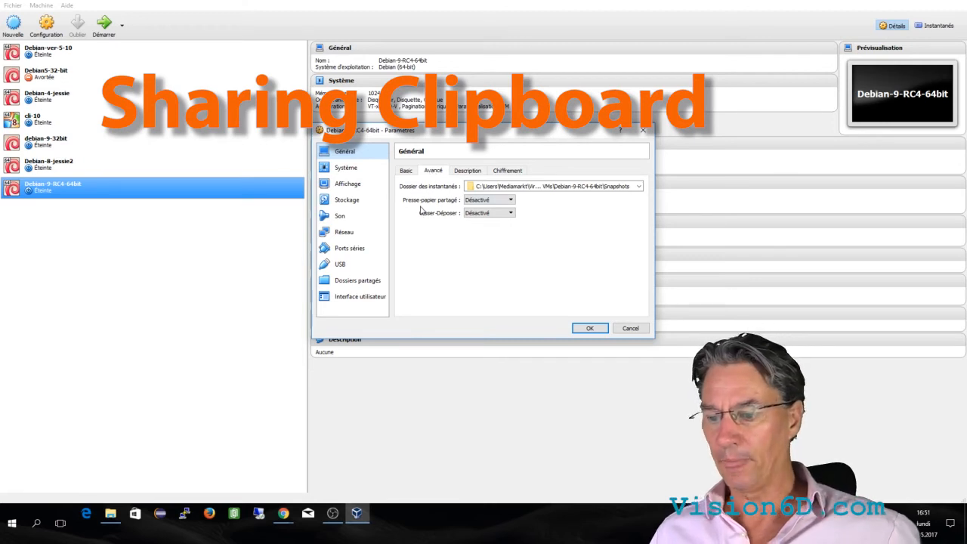
pyautogui.moveTo(434, 205)
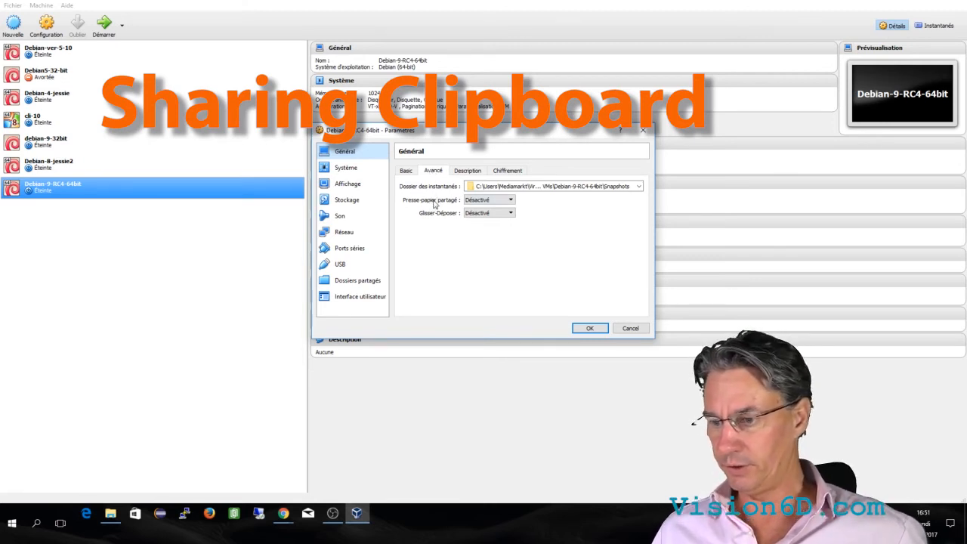
pyautogui.click(510, 200)
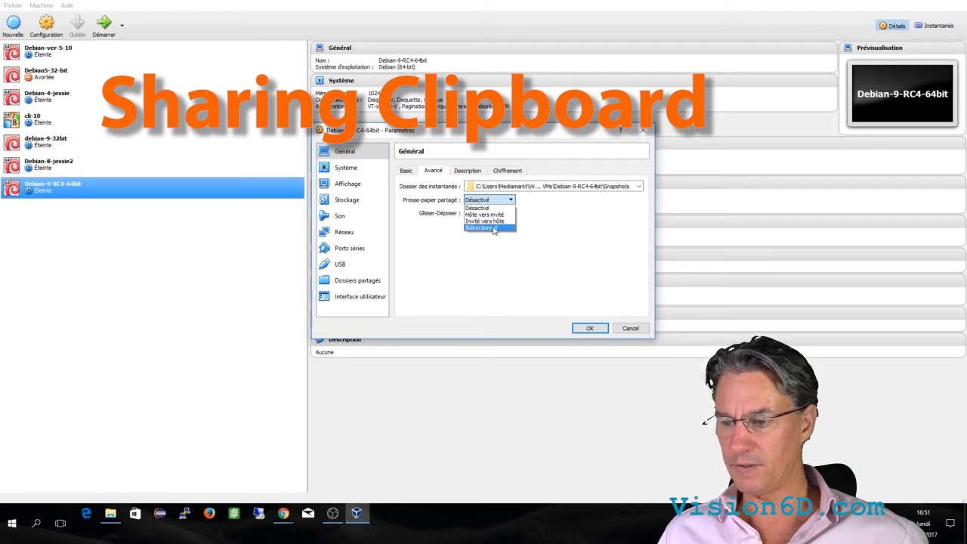
pyautogui.click(478, 228)
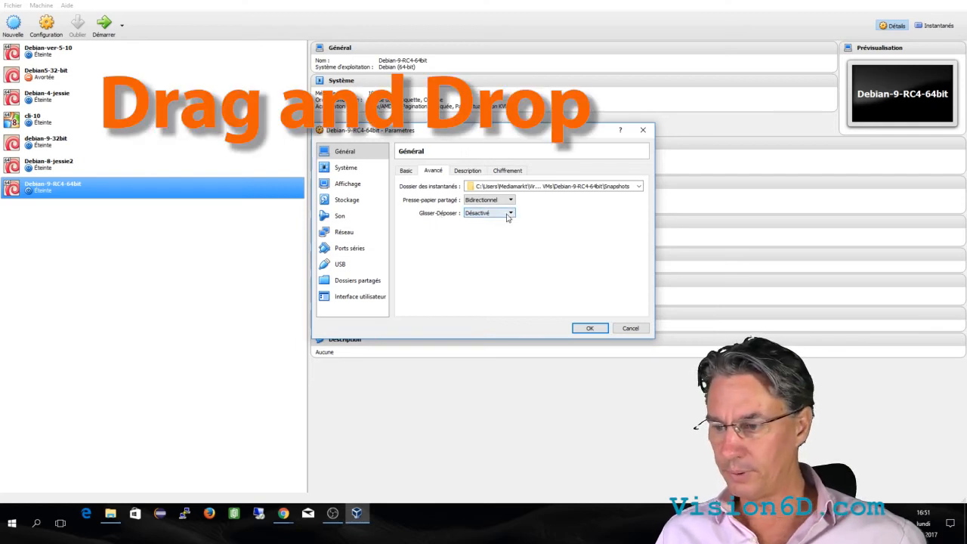
pyautogui.click(510, 213)
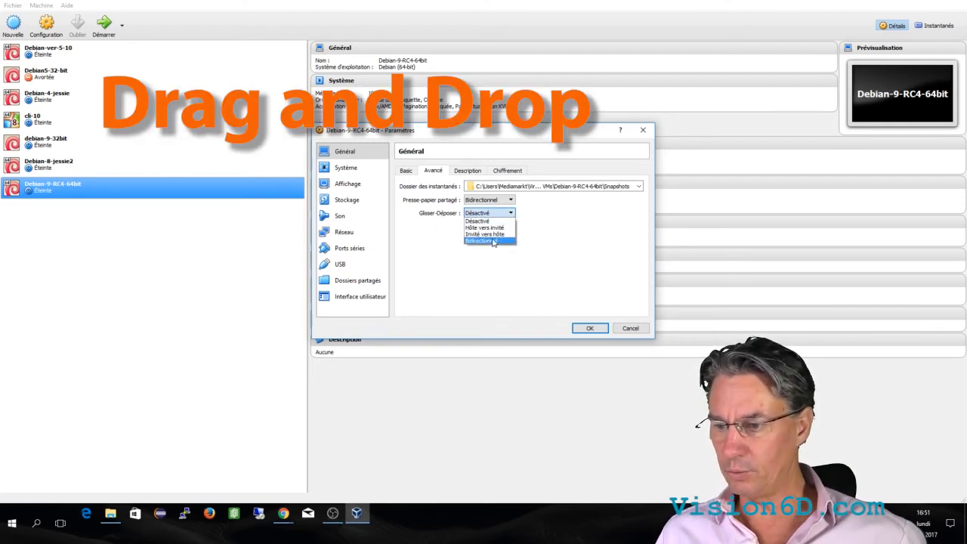
pyautogui.click(489, 240)
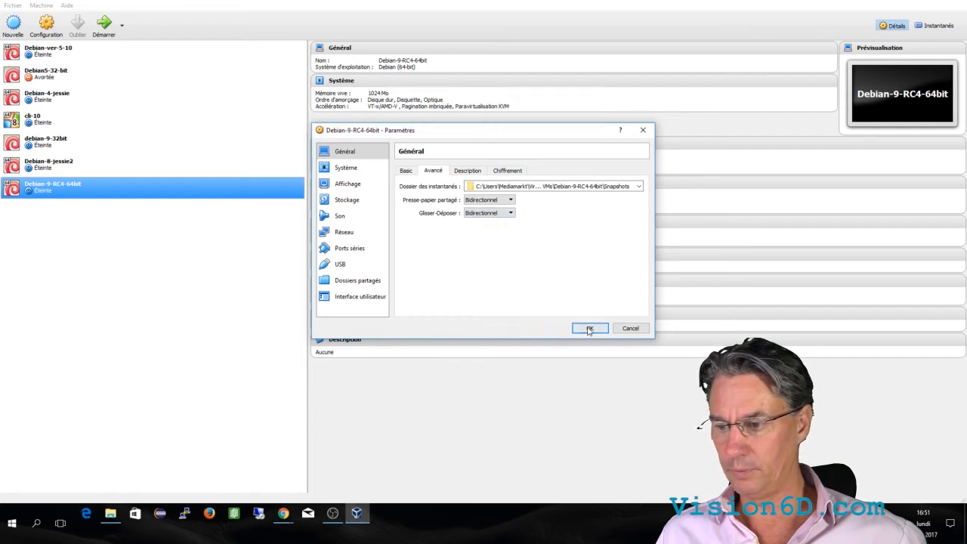
pyautogui.click(590, 328)
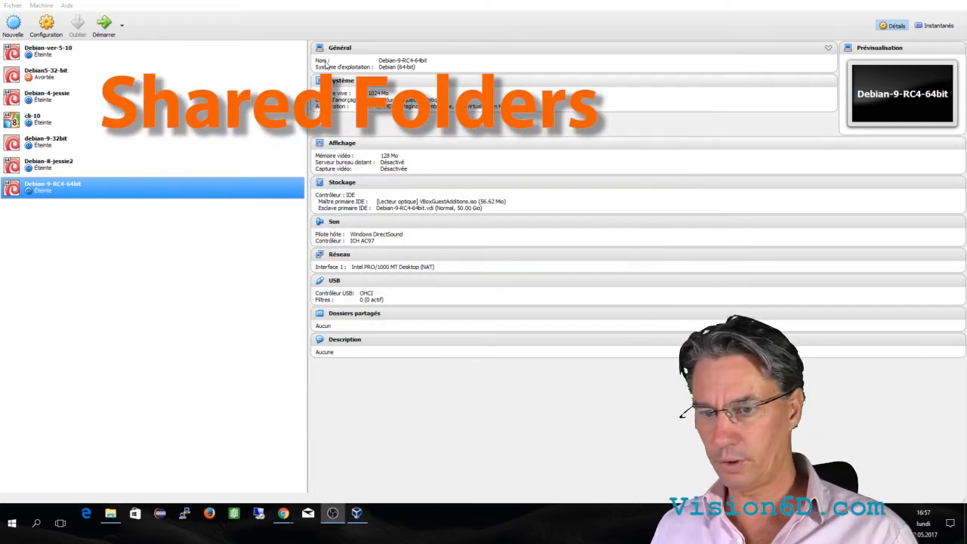
# Add a new shared folder and browse to D:\share-with-virtual-box on the host
pyautogui.click(46, 25)
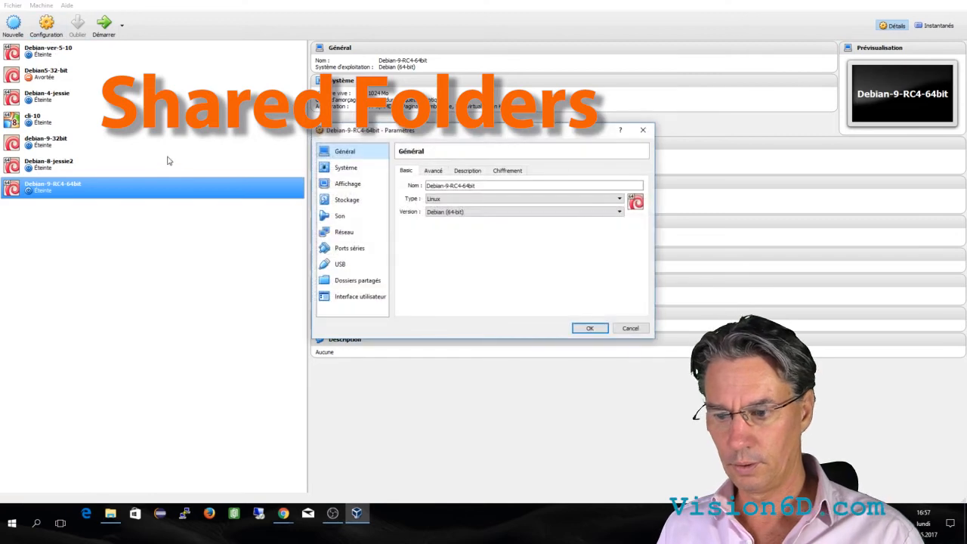
pyautogui.click(358, 280)
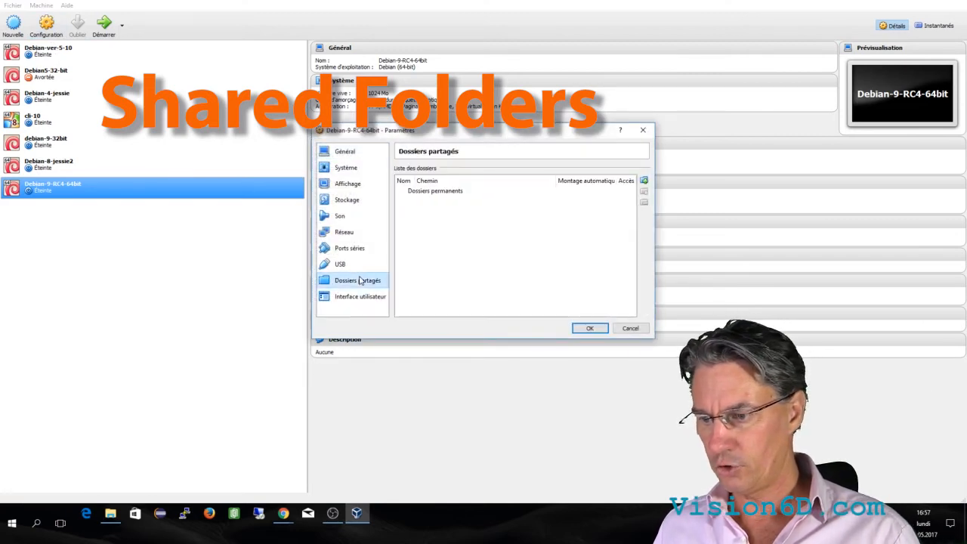
pyautogui.click(644, 181)
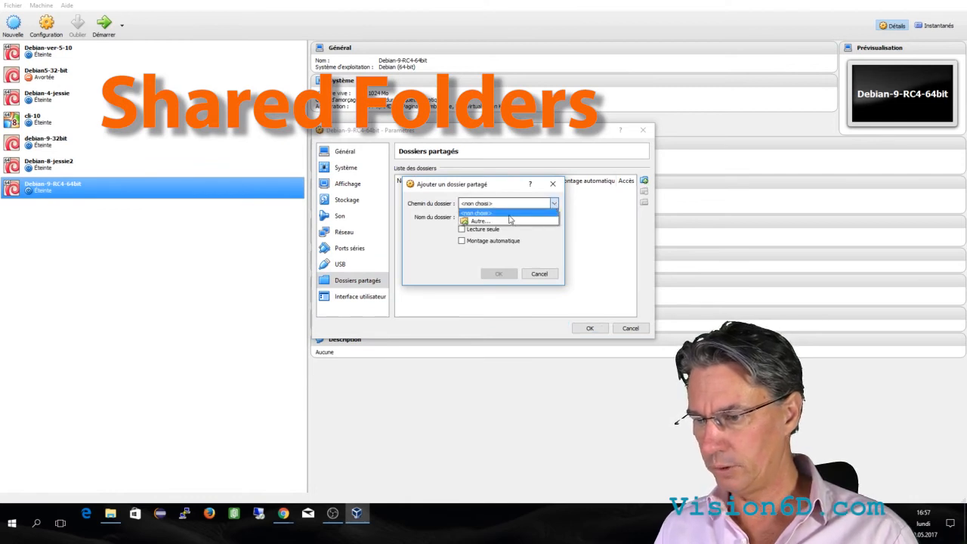
pyautogui.click(481, 220)
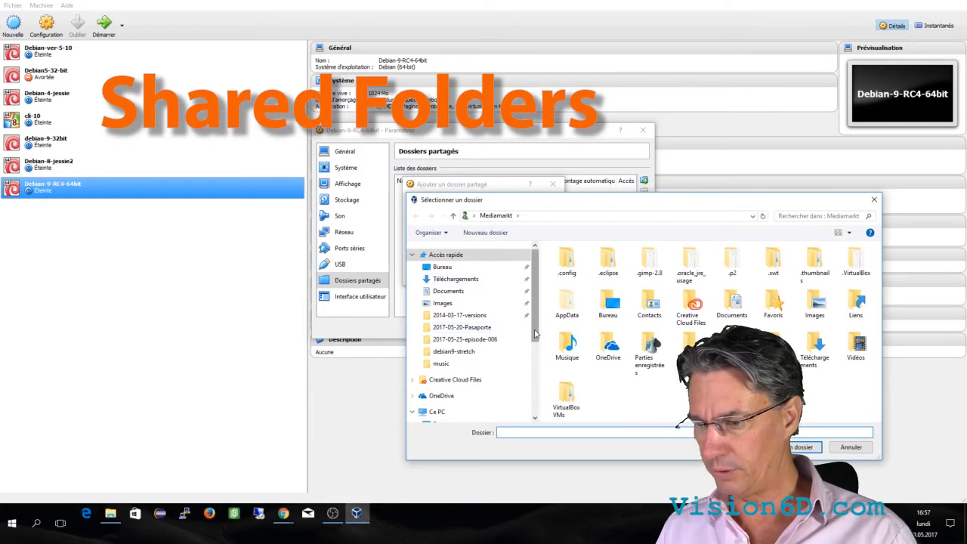
pyautogui.scroll(-3)
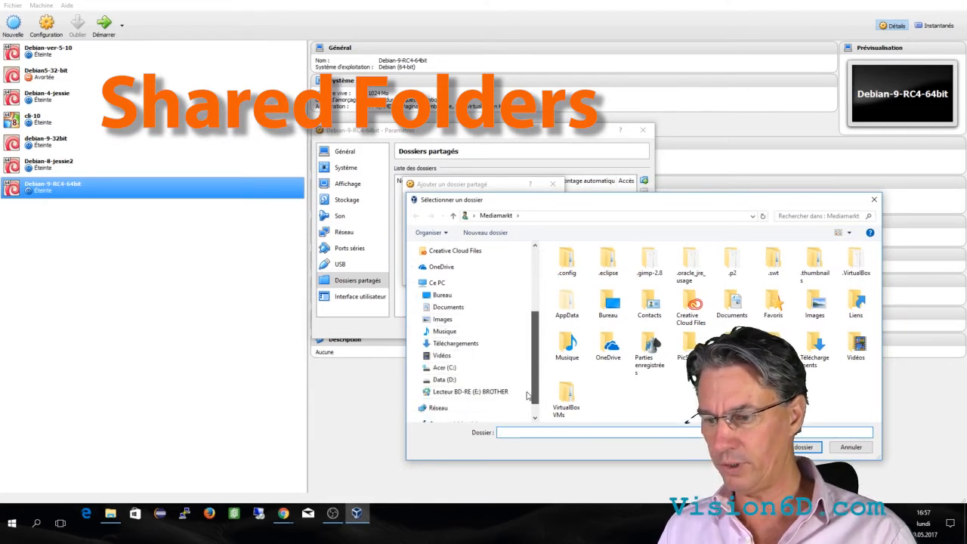
pyautogui.click(416, 379)
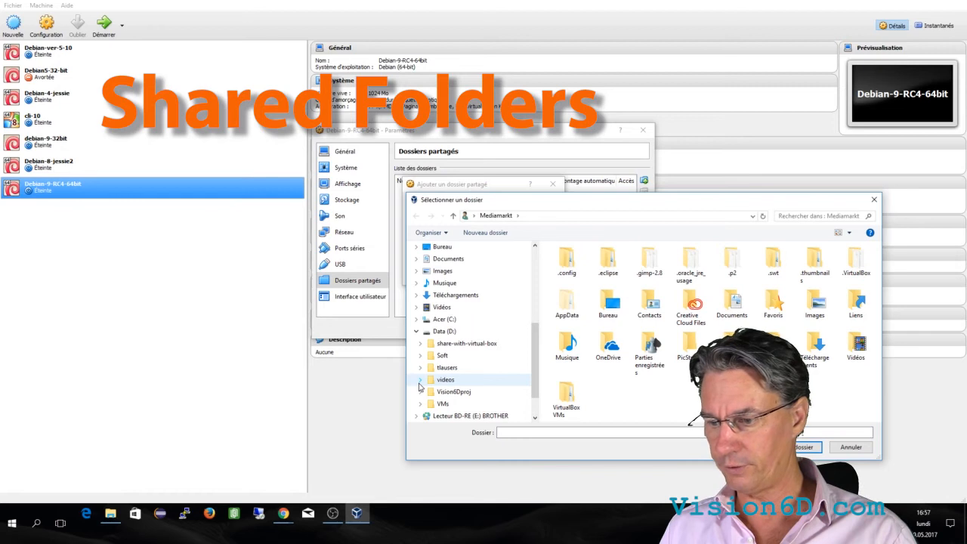
pyautogui.click(467, 343)
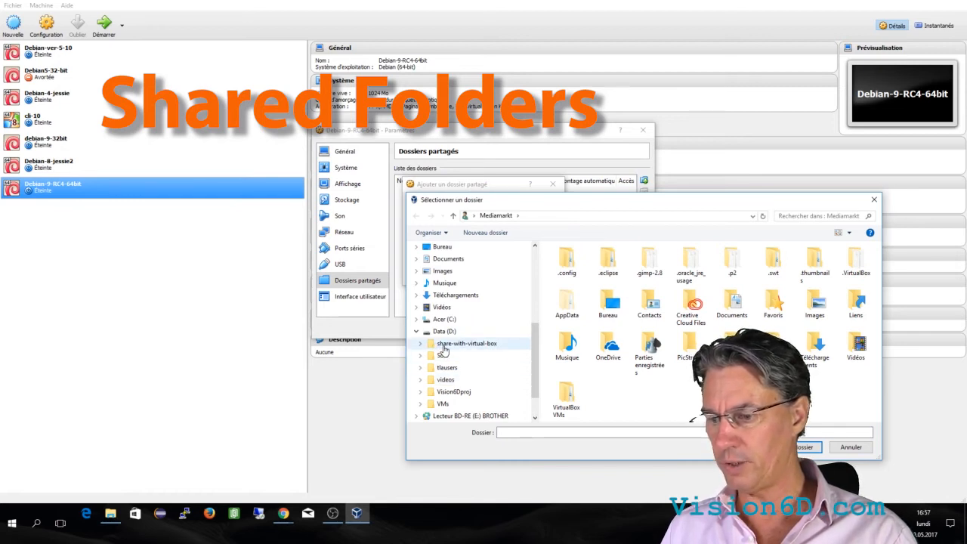
pyautogui.doubleClick(466, 343)
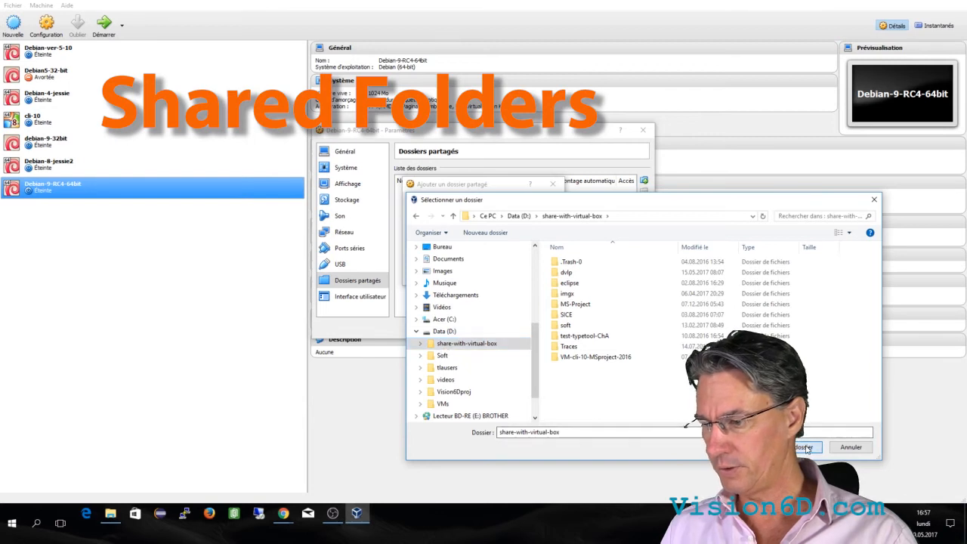
# Confirm share-with-virtual-box as the shared folder with Auto-mount ticked and save the settings
pyautogui.click(803, 447)
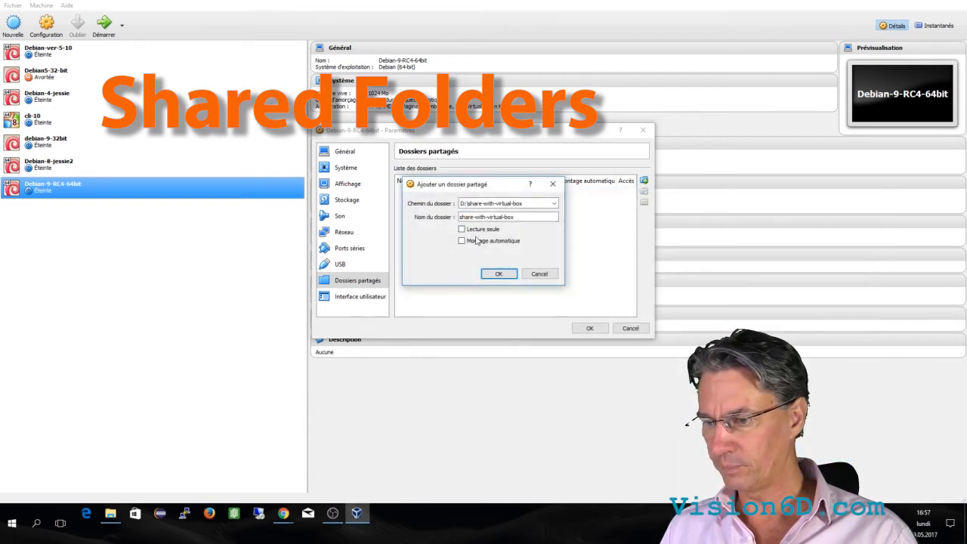
pyautogui.click(461, 240)
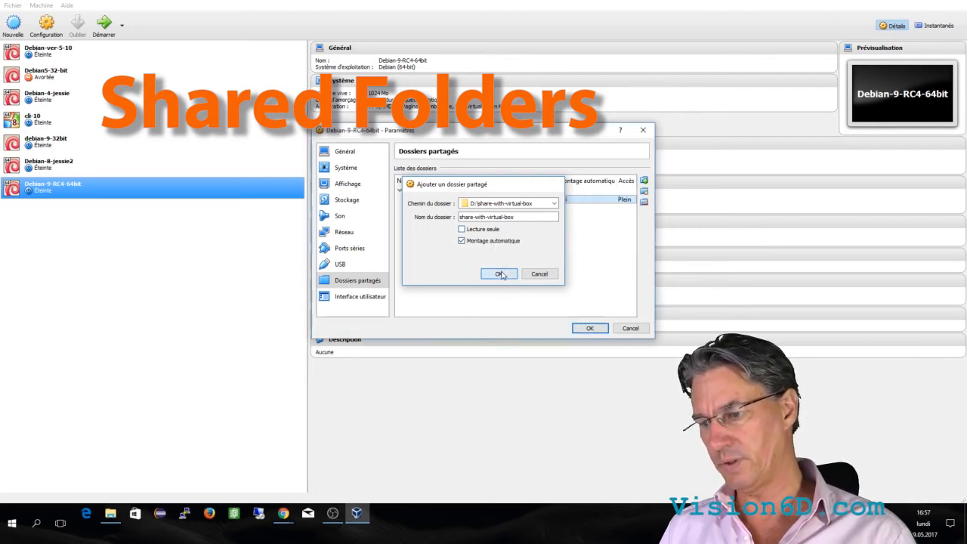
pyautogui.click(498, 274)
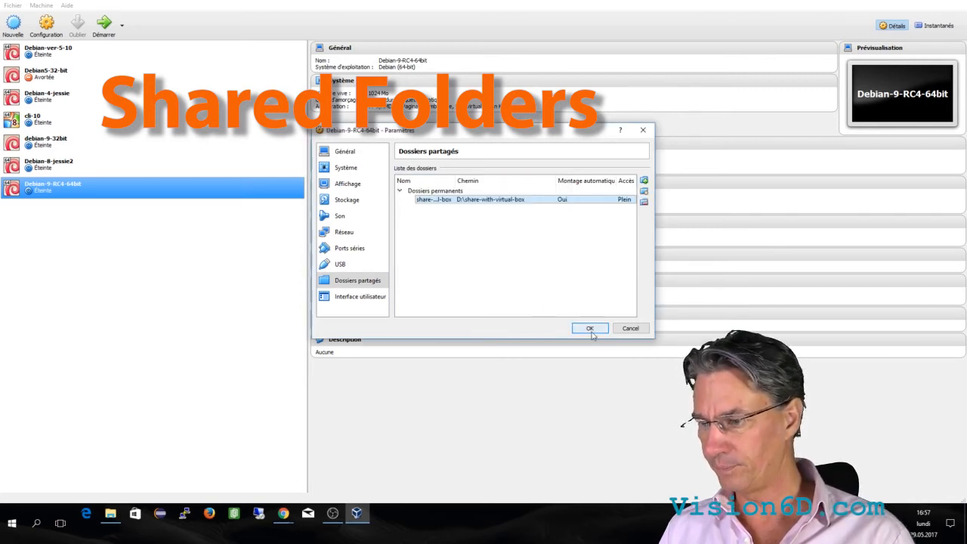
pyautogui.click(589, 328)
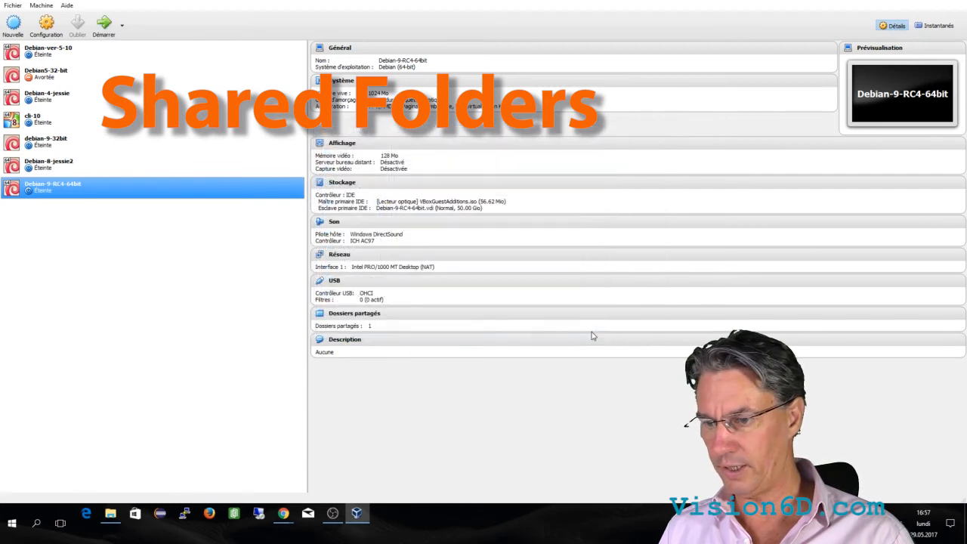
pyautogui.moveTo(46, 25)
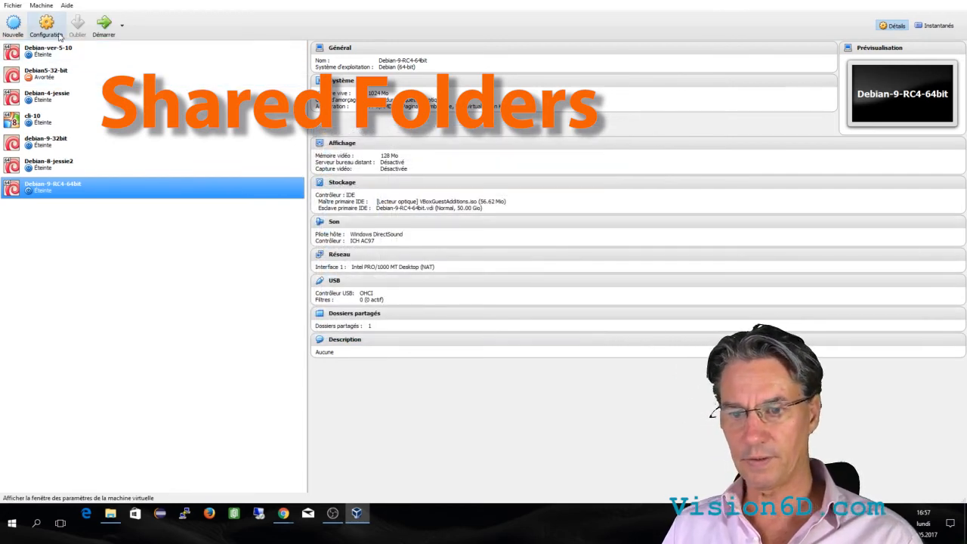
# Reopen the VM settings to verify the shared folder entry, then close
pyautogui.click(46, 25)
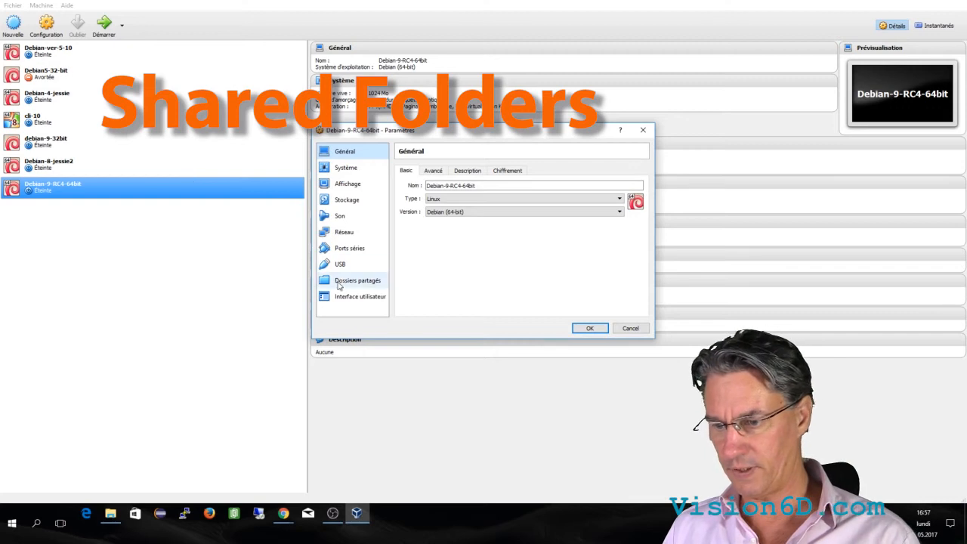
pyautogui.click(357, 281)
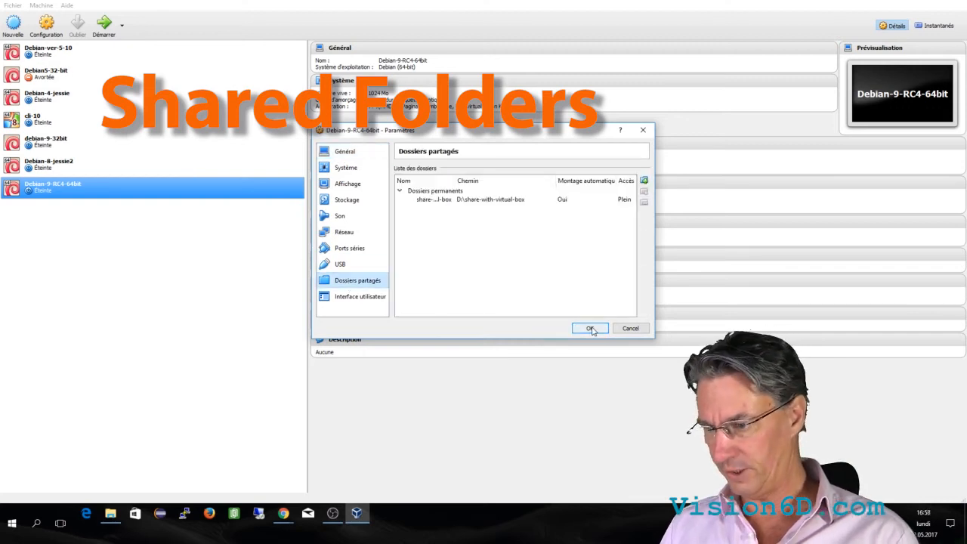
pyautogui.click(590, 328)
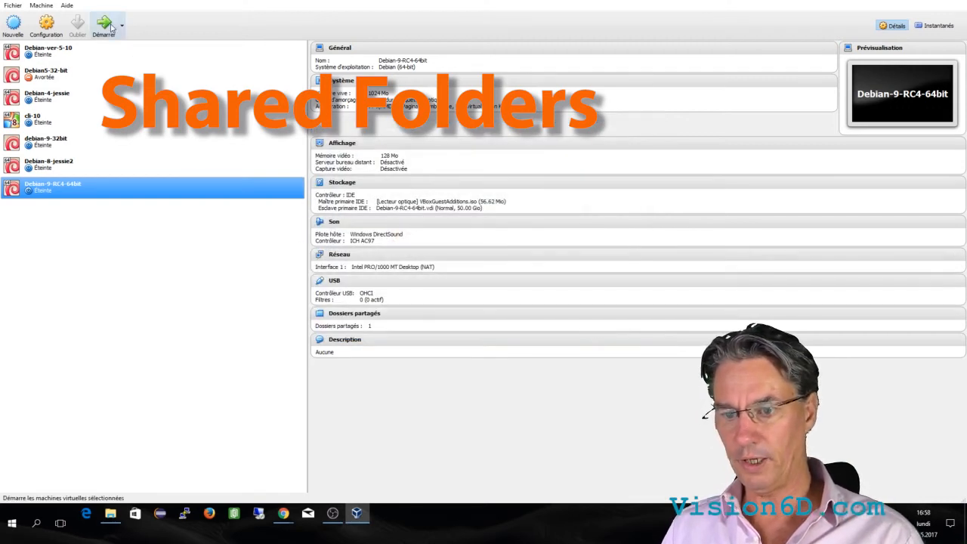
# Start Debian-9-RC4-64bit, select the user account and sign in to the desktop
pyautogui.click(104, 25)
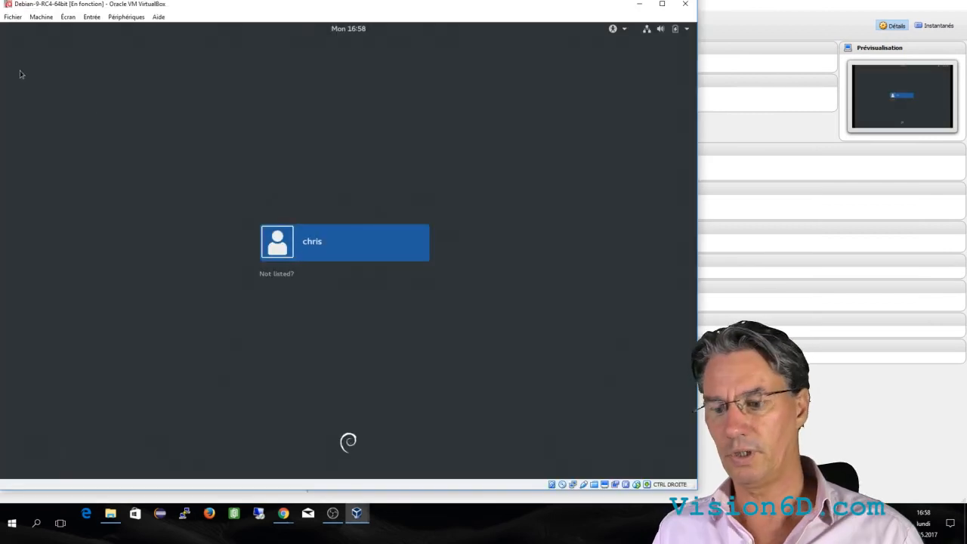
pyautogui.click(344, 241)
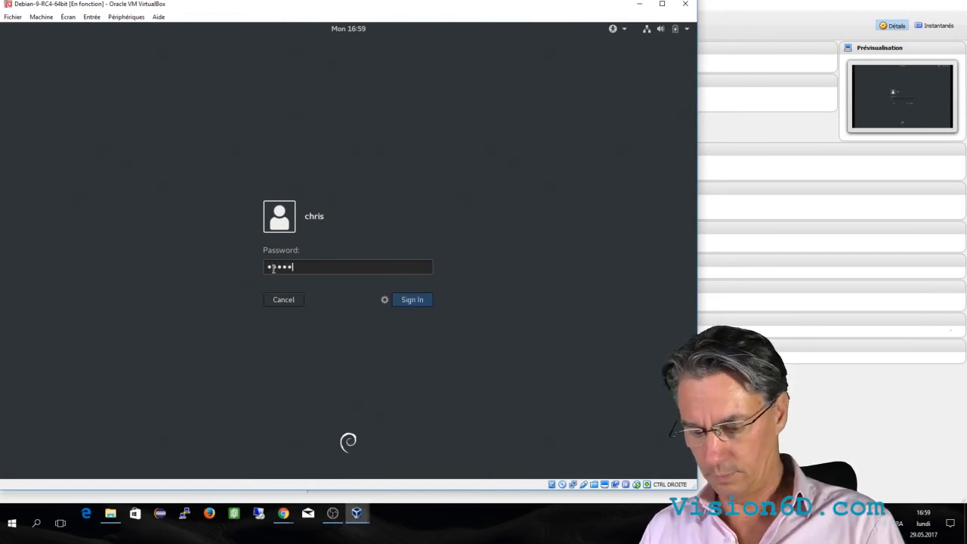
pyautogui.click(413, 299)
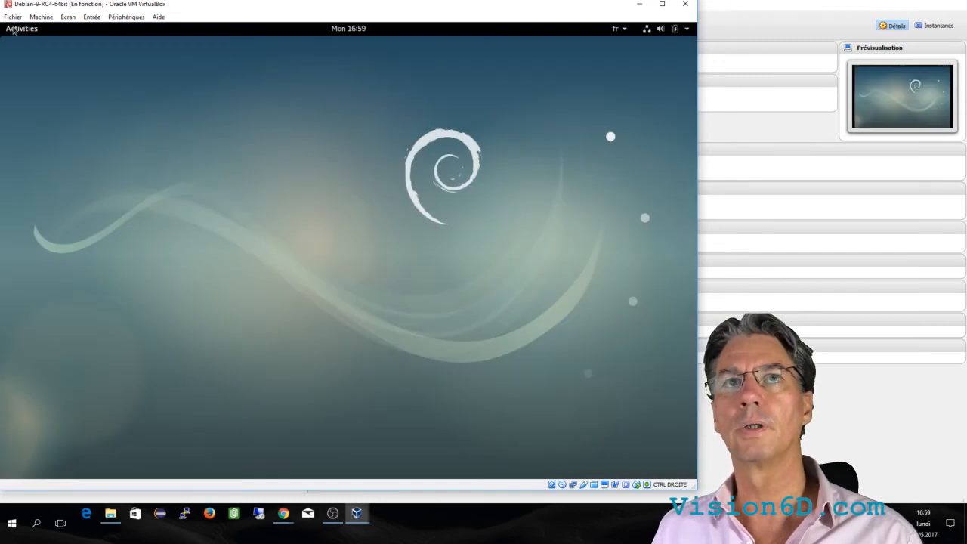
# Run ls -l in a guest terminal, select the home-folder listing and copy it
pyautogui.click(21, 28)
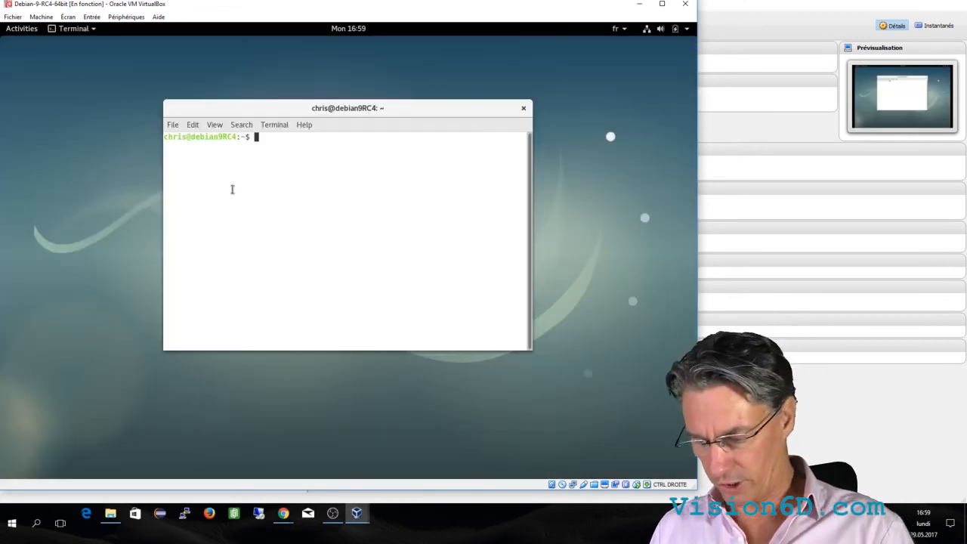
pyautogui.write('ls -l')
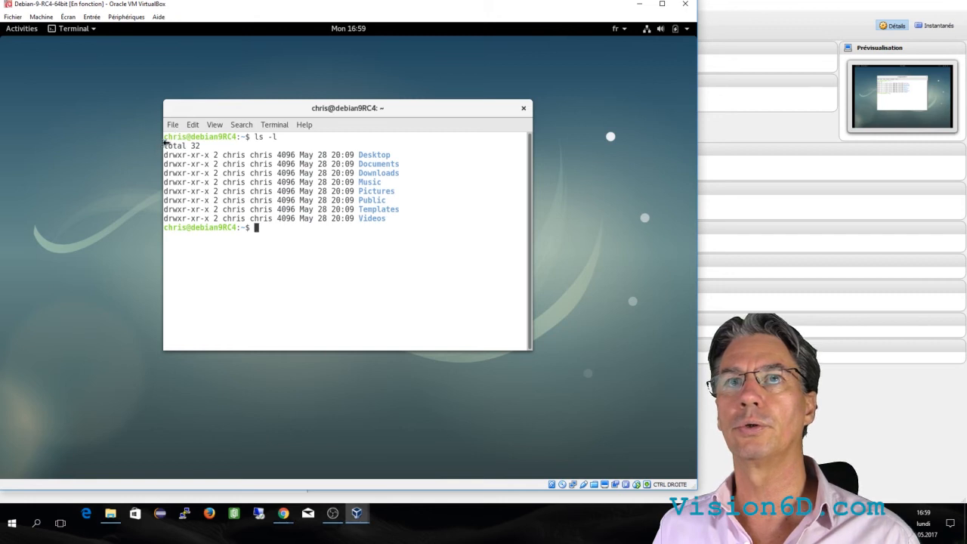
pyautogui.moveTo(164, 145); pyautogui.dragTo(358, 218)
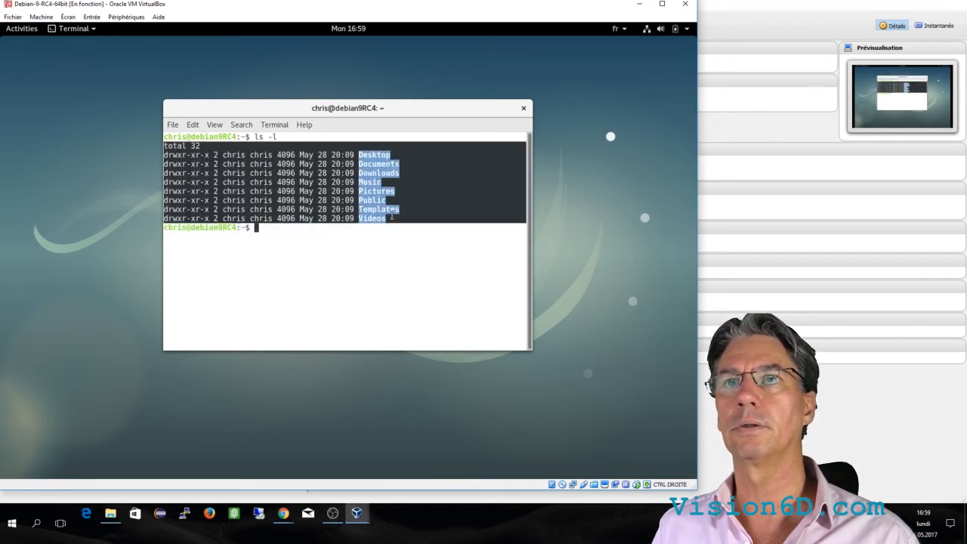
pyautogui.rightClick(370, 215)
pyautogui.write('note')
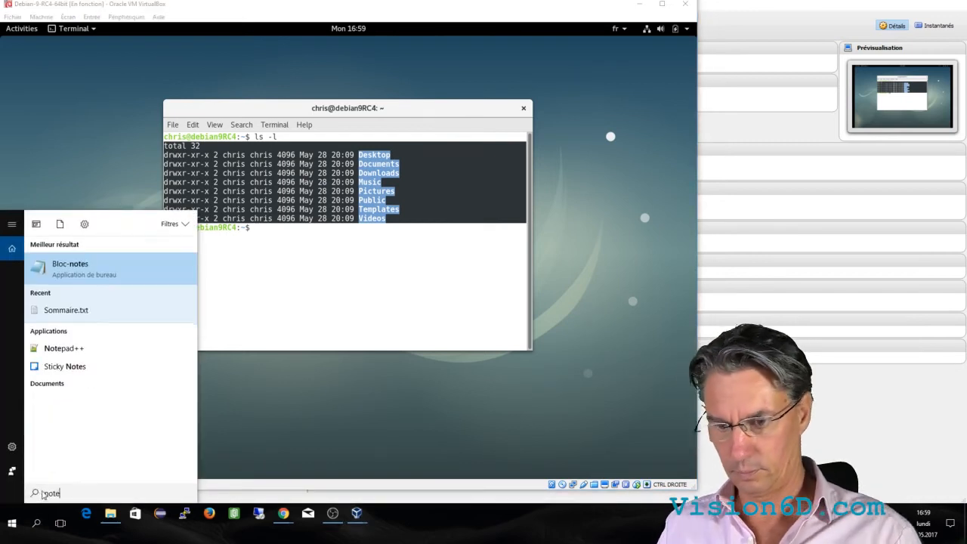
# Launch Bloc-notes on the host and paste the guest listing via Edition > Coller
pyautogui.click(70, 268)
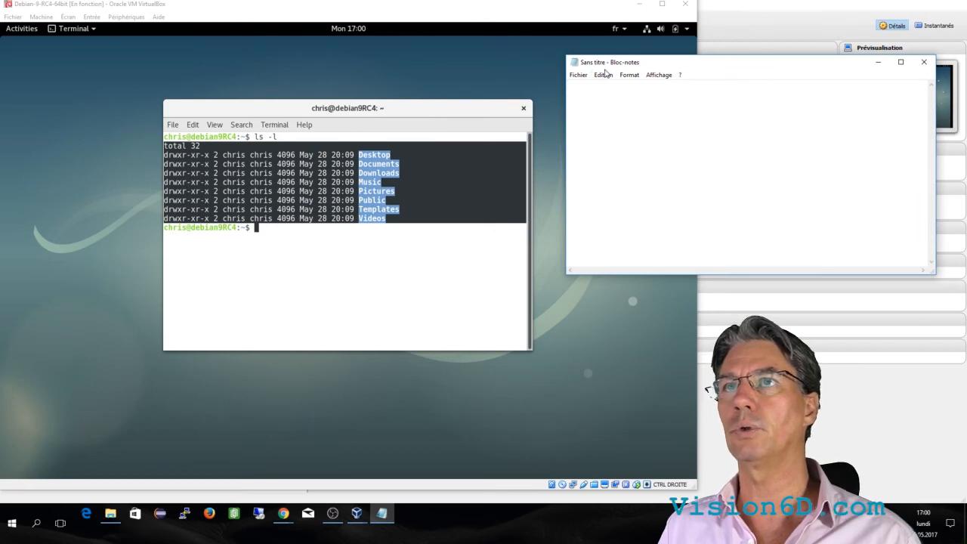
pyautogui.click(603, 74)
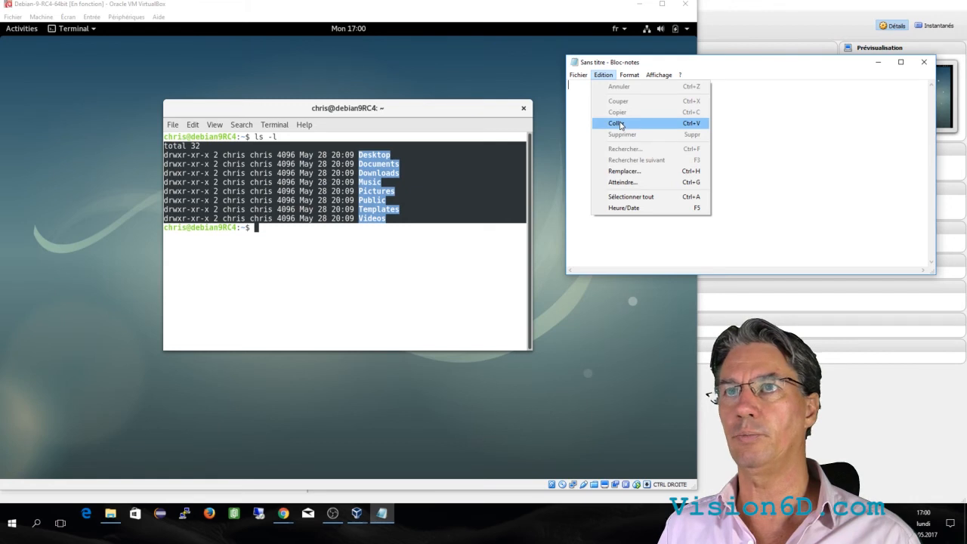
pyautogui.click(615, 123)
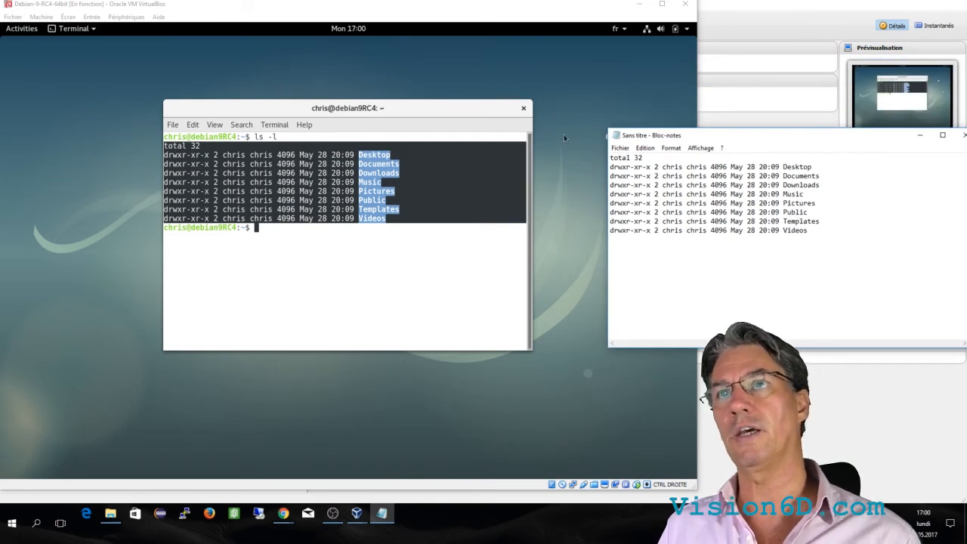
pyautogui.moveTo(599, 223)
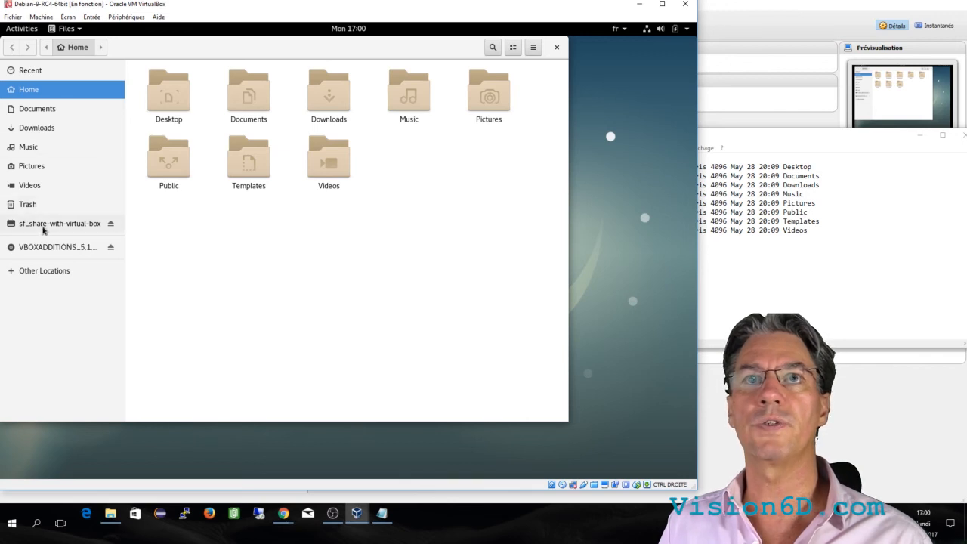
pyautogui.moveTo(59, 223)
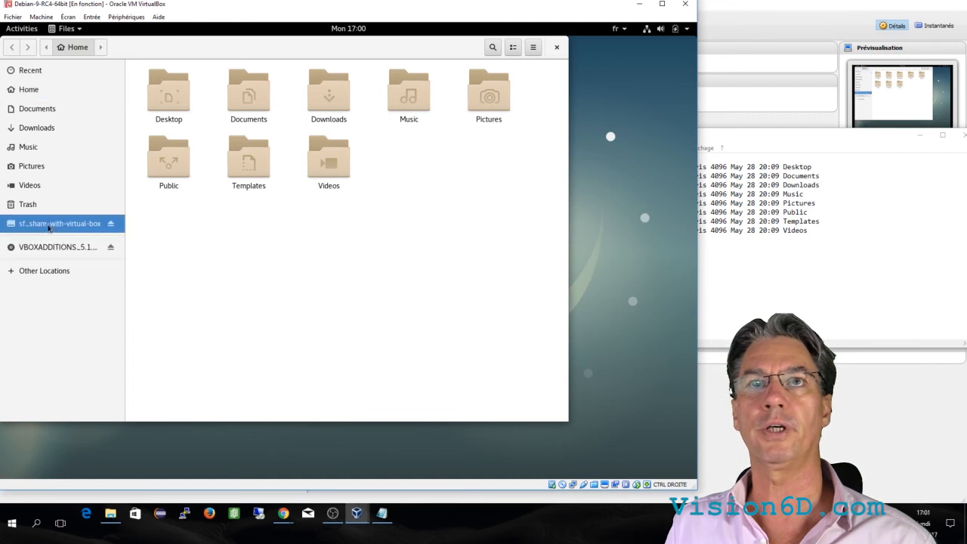
# Open sf_share-with-virtual-box in the guest file manager and dismiss the permission-denied error
pyautogui.click(59, 223)
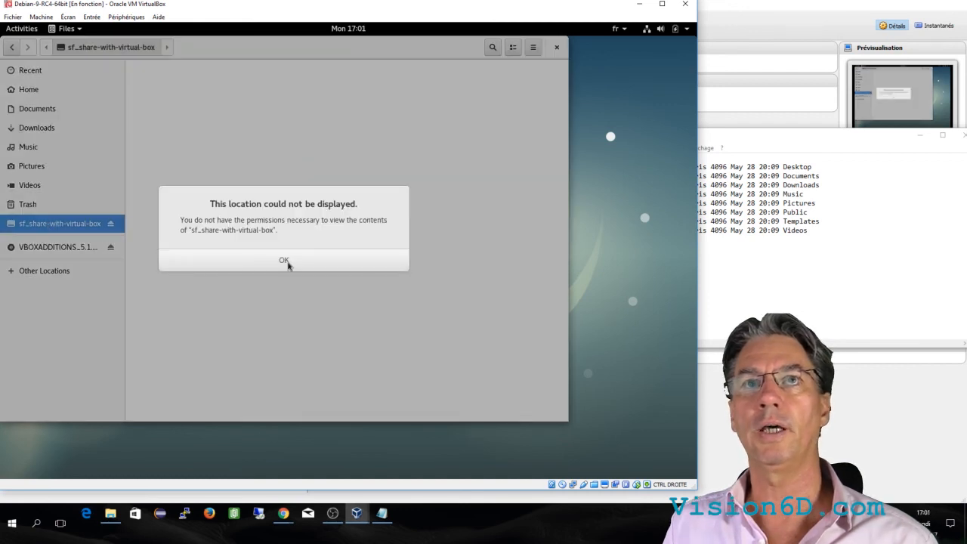
pyautogui.click(283, 260)
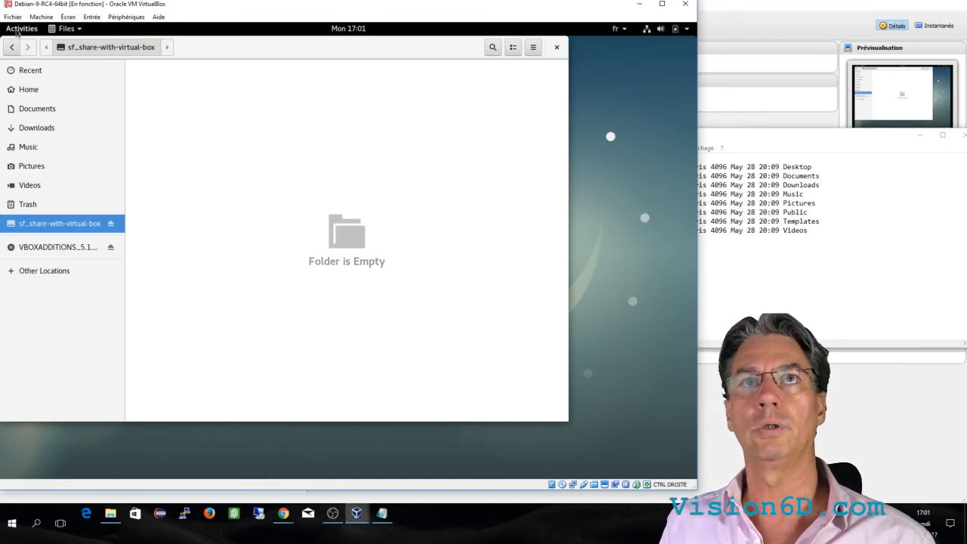
pyautogui.click(22, 28)
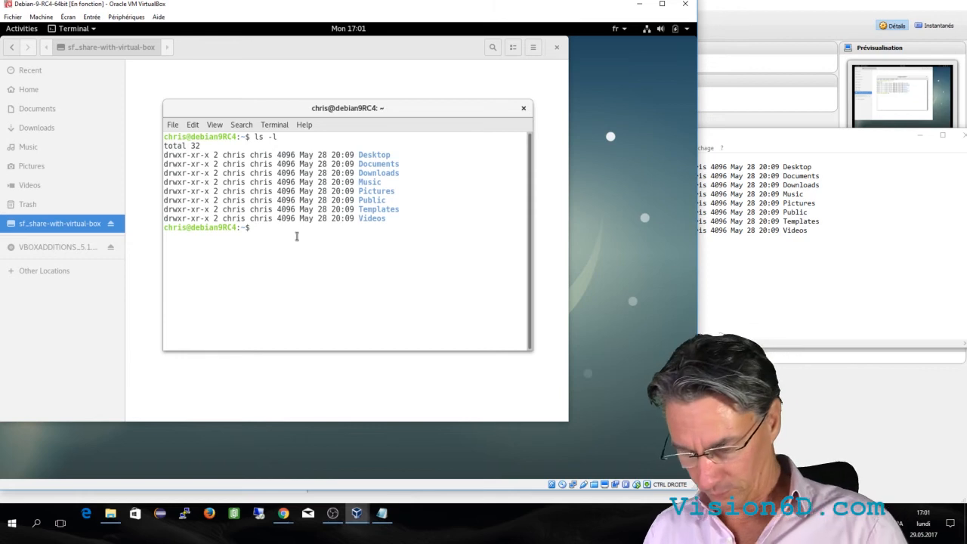
# Become root and list /media, showing sf_share-with-virtual-box owned by root:vboxsf
pyautogui.write('su')
pyautogui.write('cd')
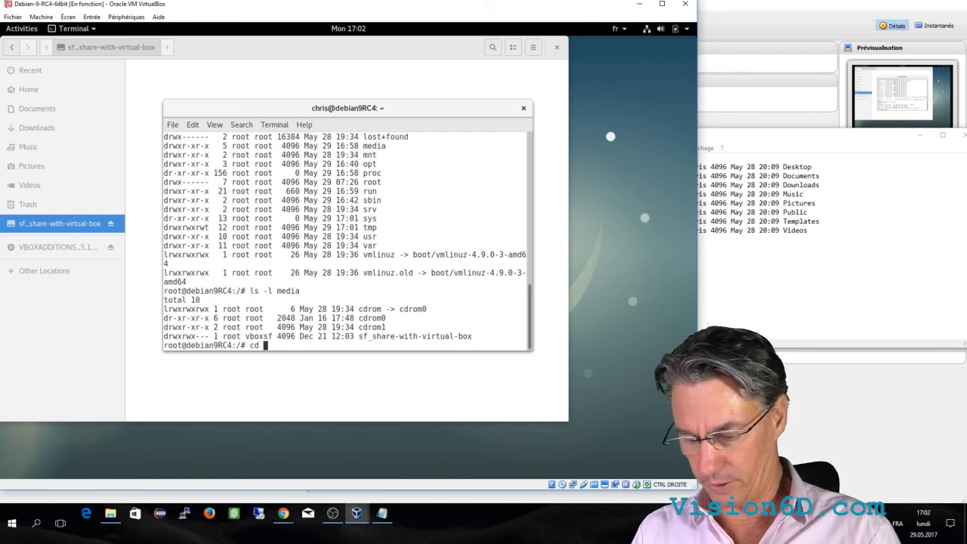
pyautogui.write('/medi')
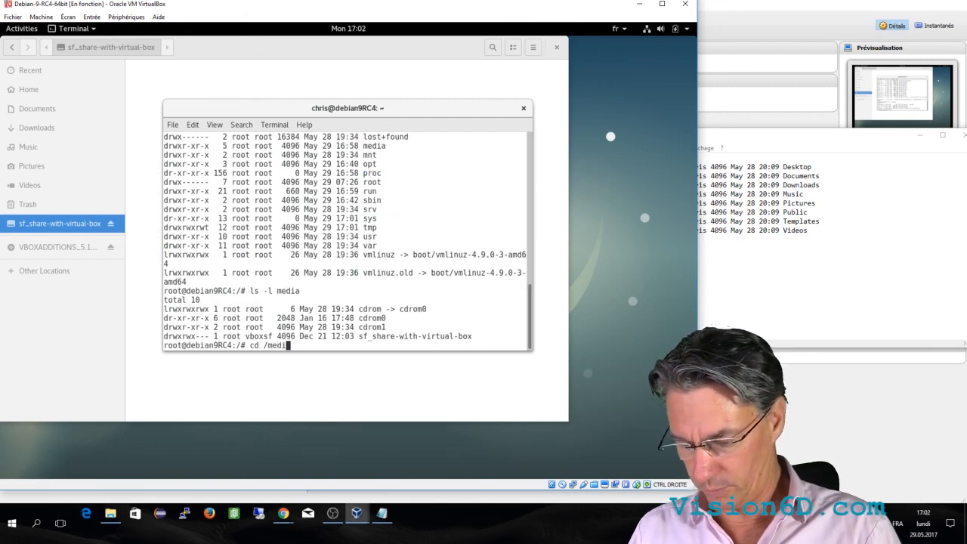